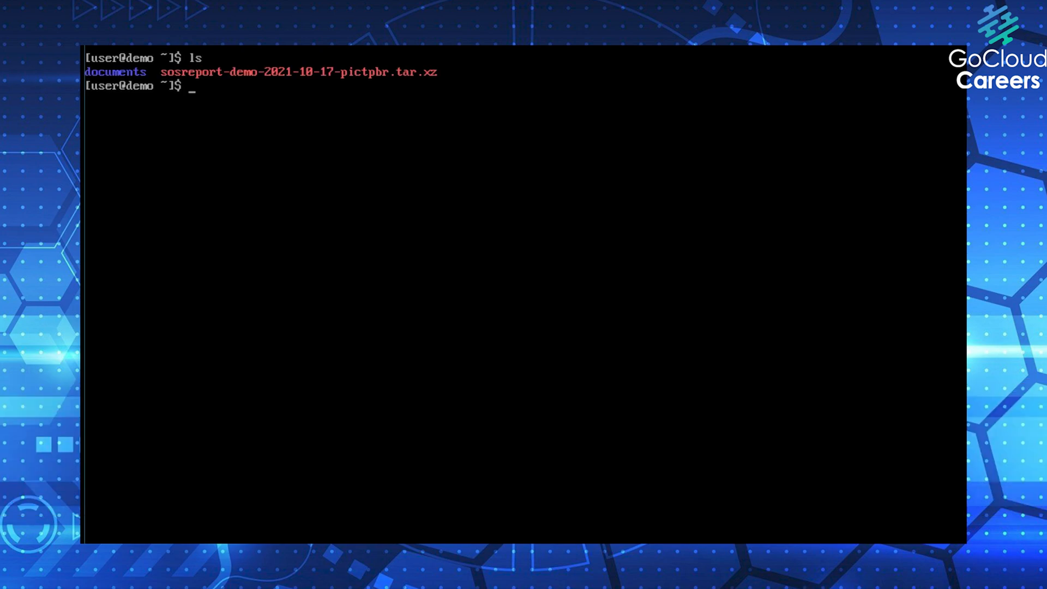
List all home-directory files including hidden ones with ls -a, then clear the screen
text(ls)
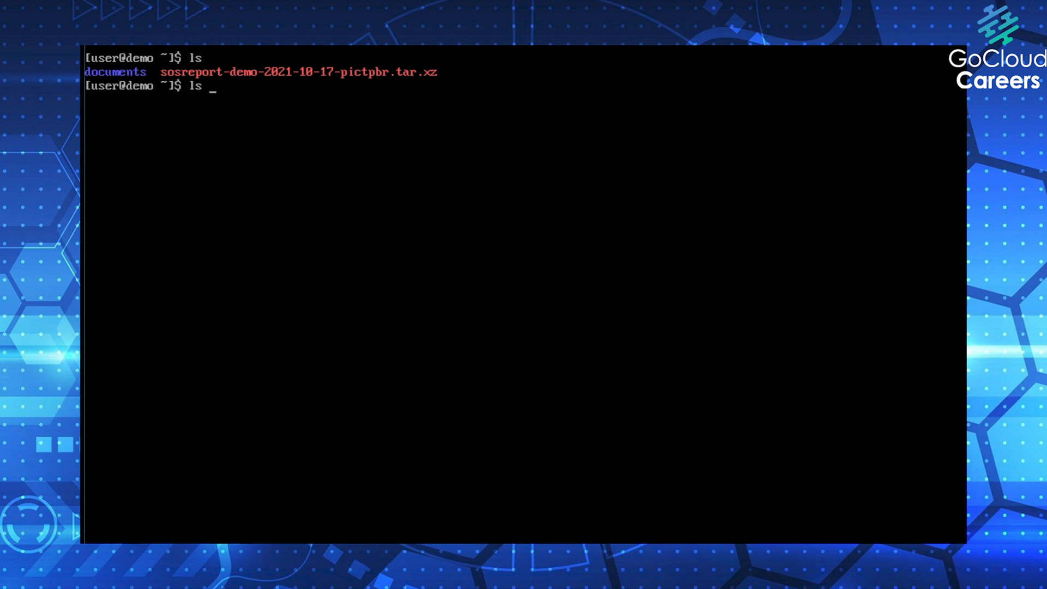
text(-a)
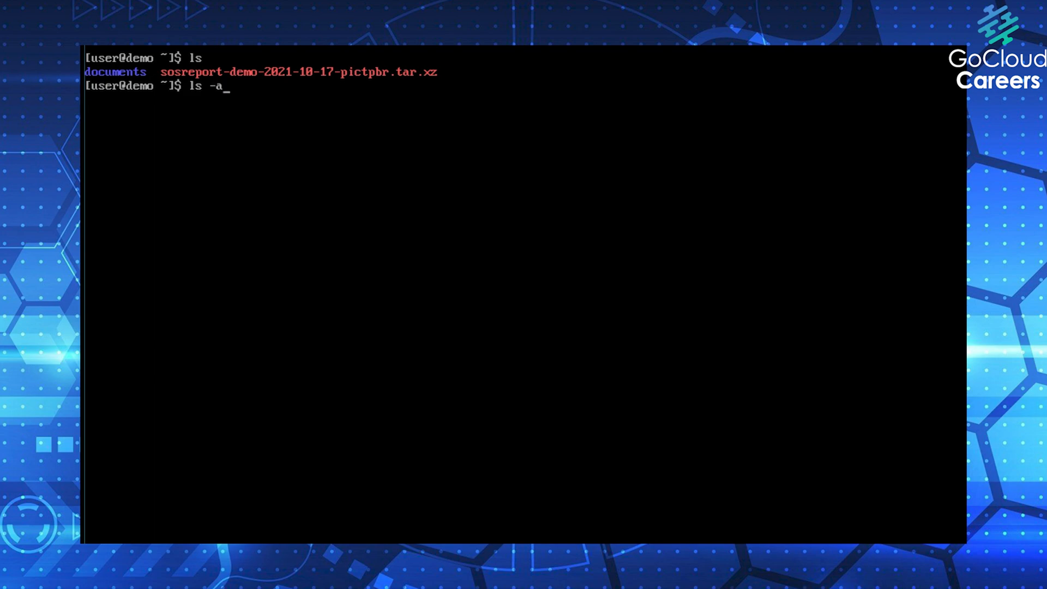
key(Return)
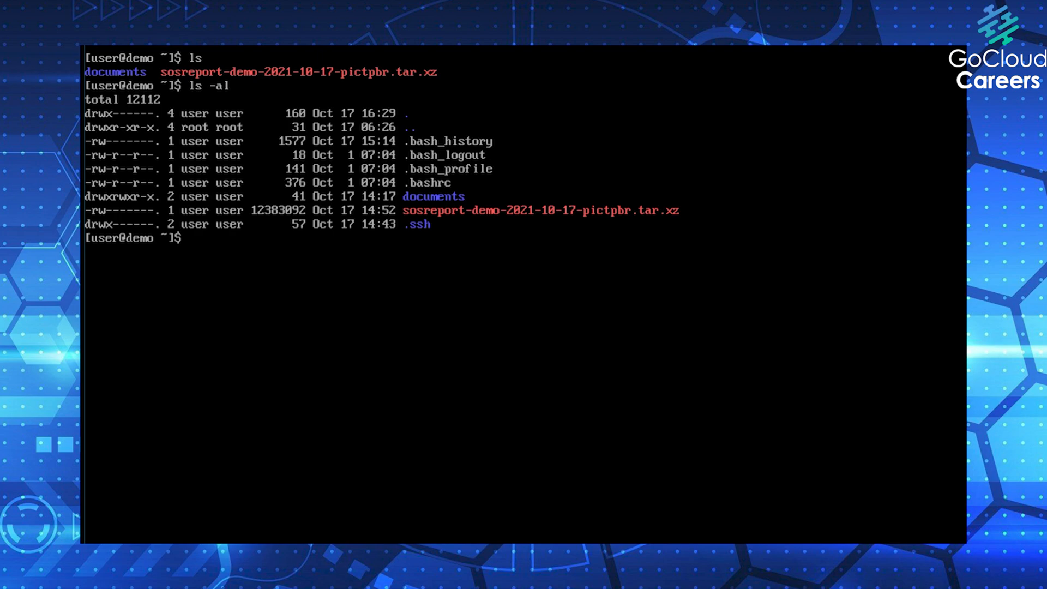
text(clear)
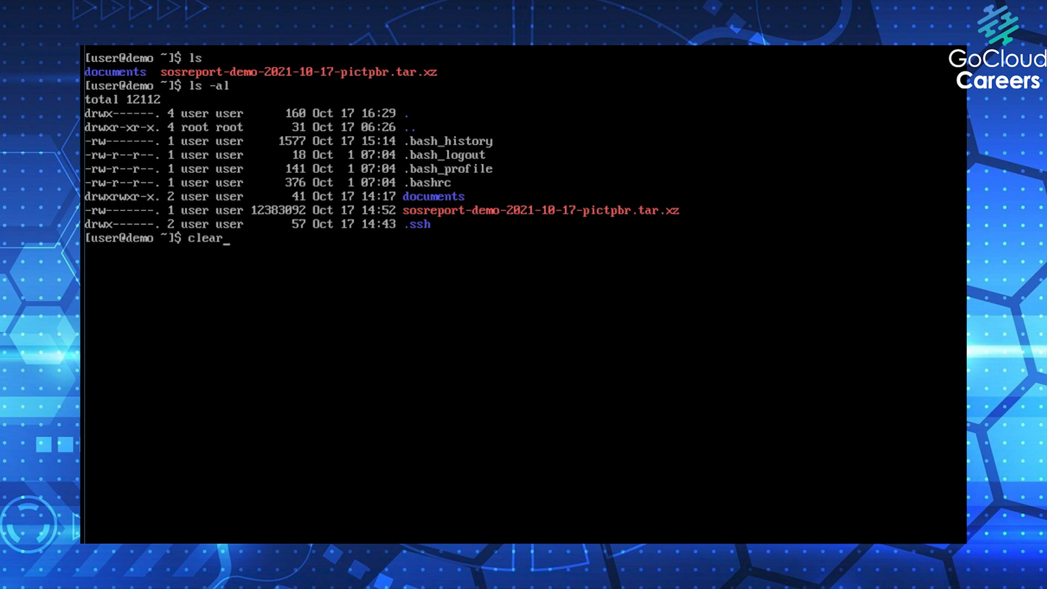
Print the greeting "Hi GoCloudArchitects!" with echo and begin a touch command
text(echo "Hi GoCloudArchi)
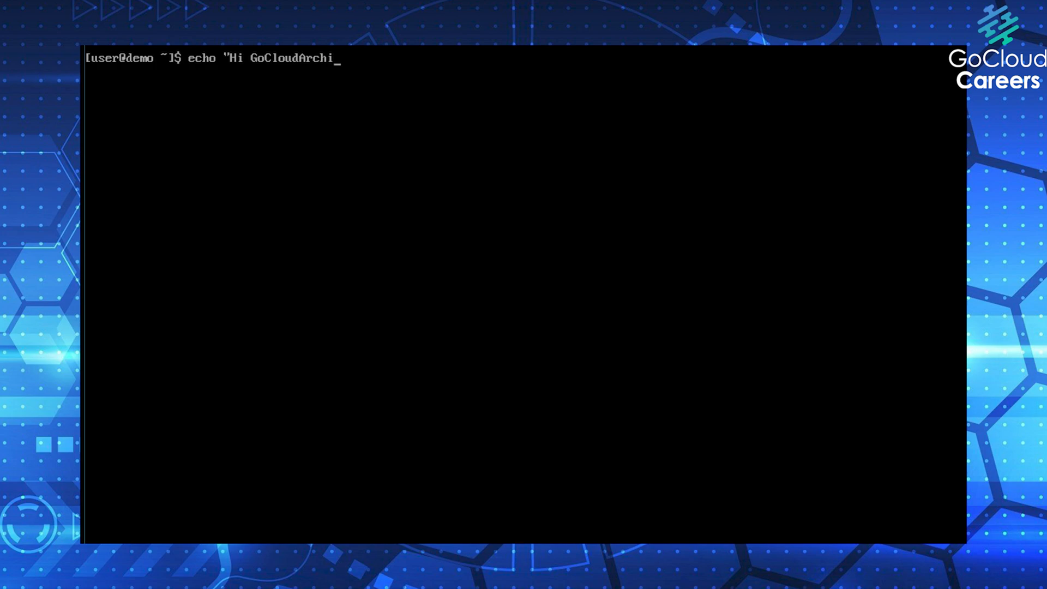
key(Return)
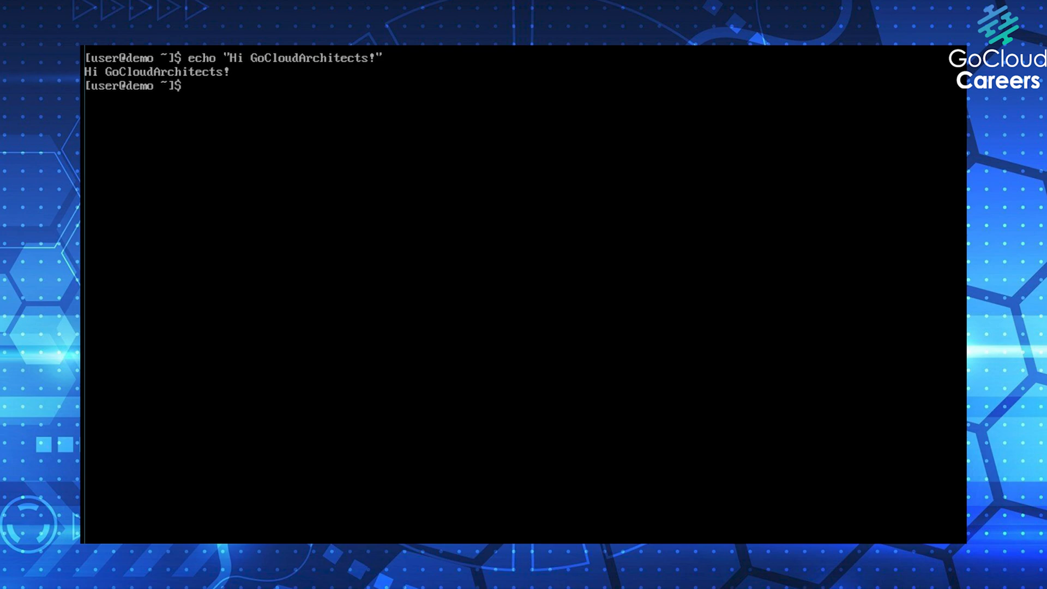
text(touch)
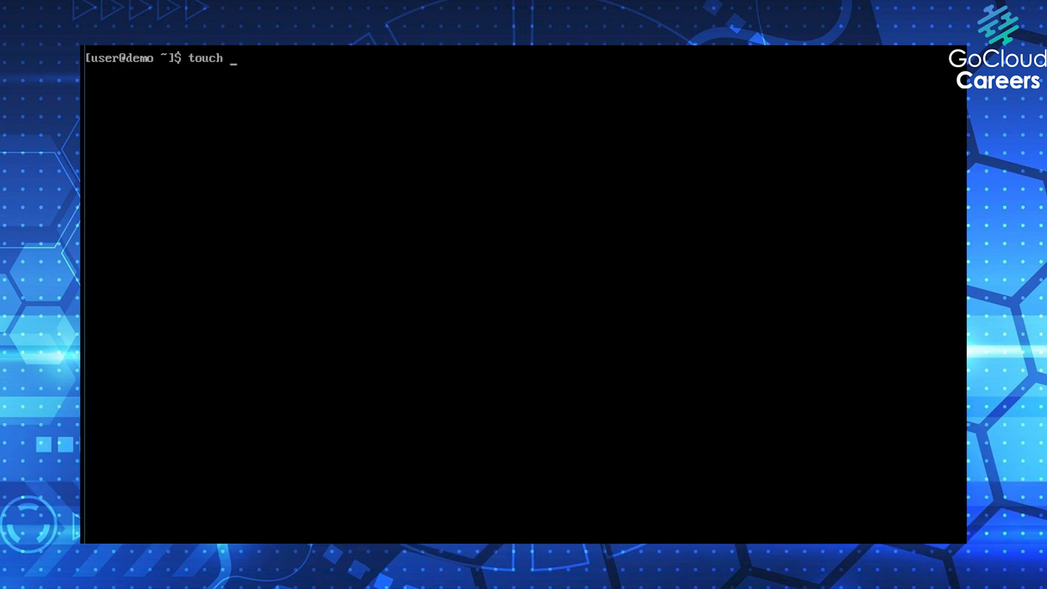
Create the empty file gocloudarchitects with touch and confirm it at 0 bytes with ls -l
text(goclouda)
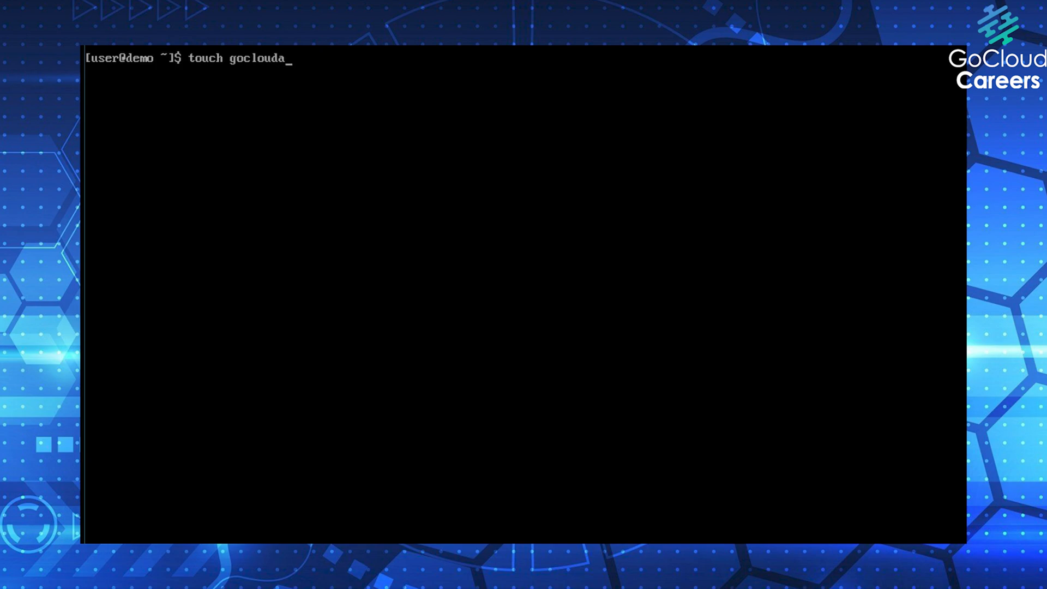
text(rchitects)
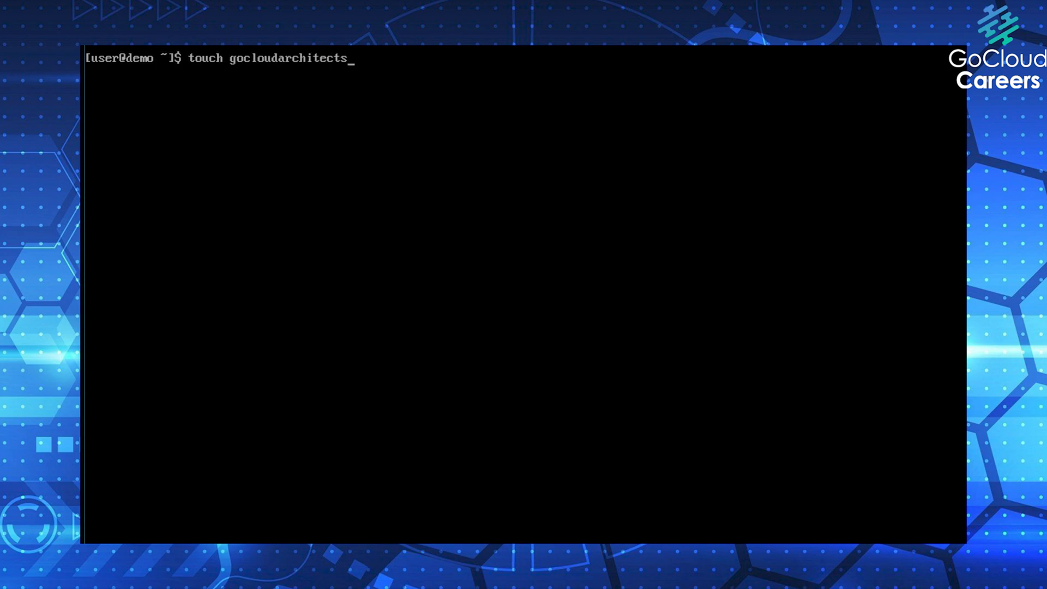
text(ls)
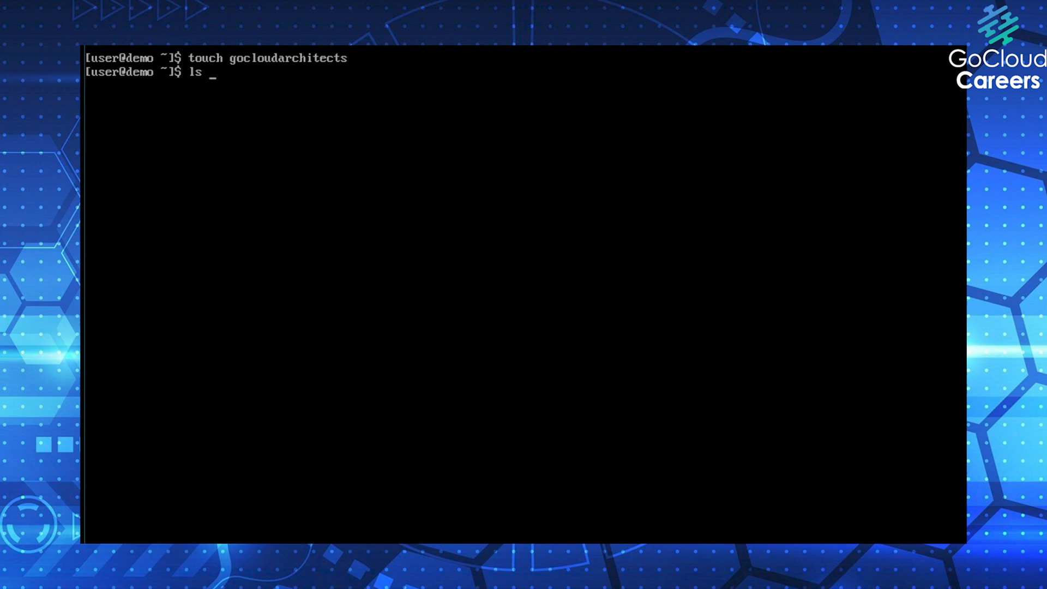
text(-l)
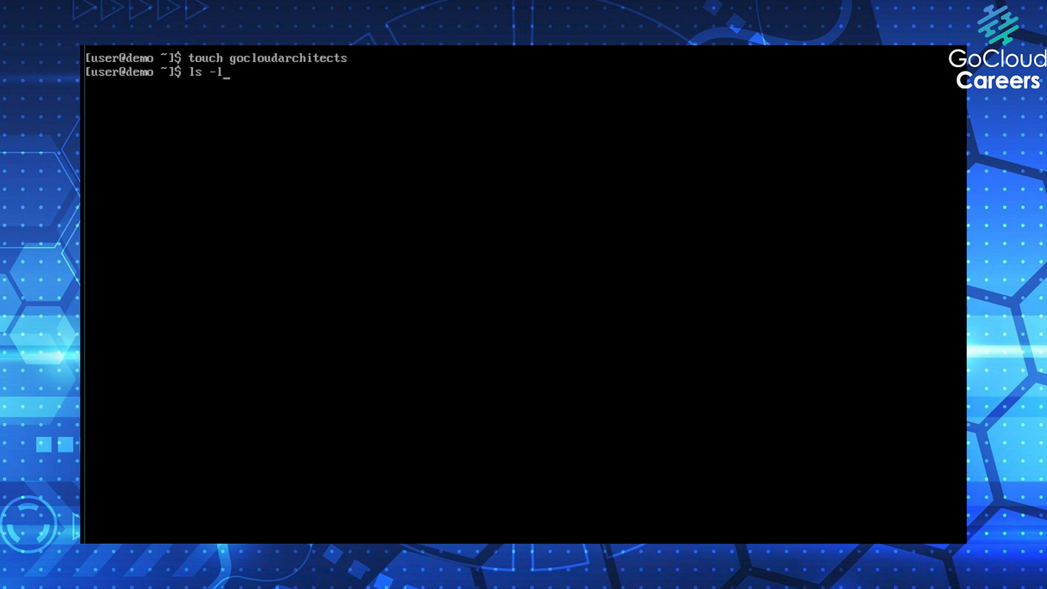
key(Return)
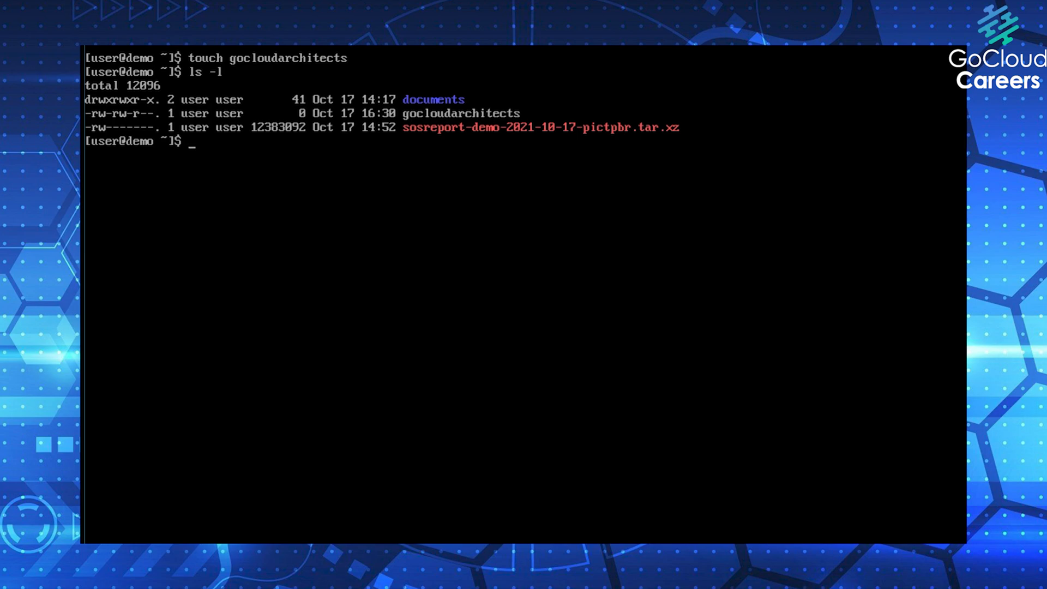
text(cl)
text(grep ce)
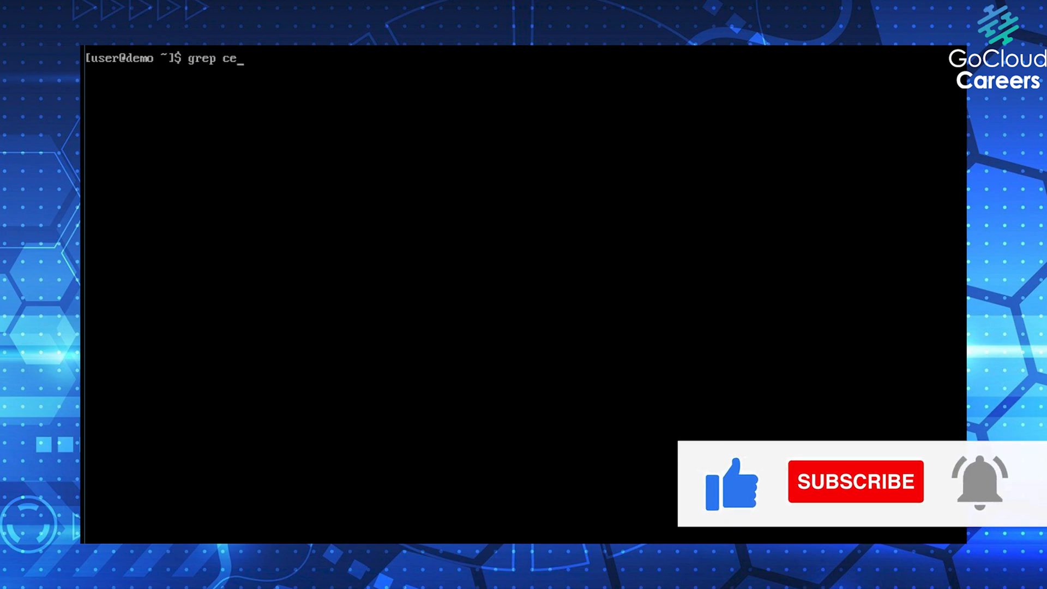
Run grep centos / to search the root directory for the word centos
text(ntos /)
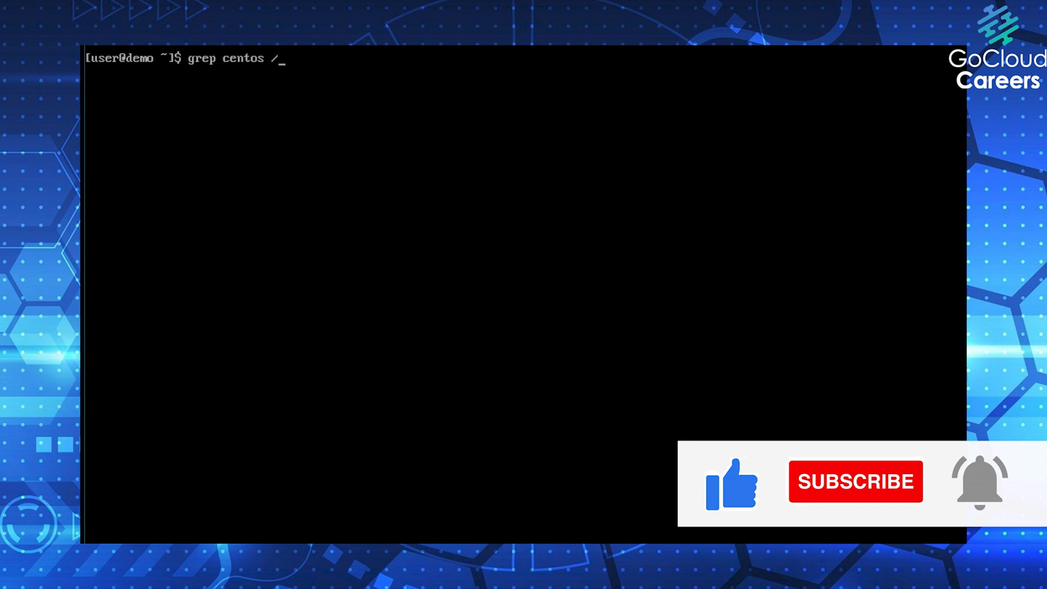
key(Return)
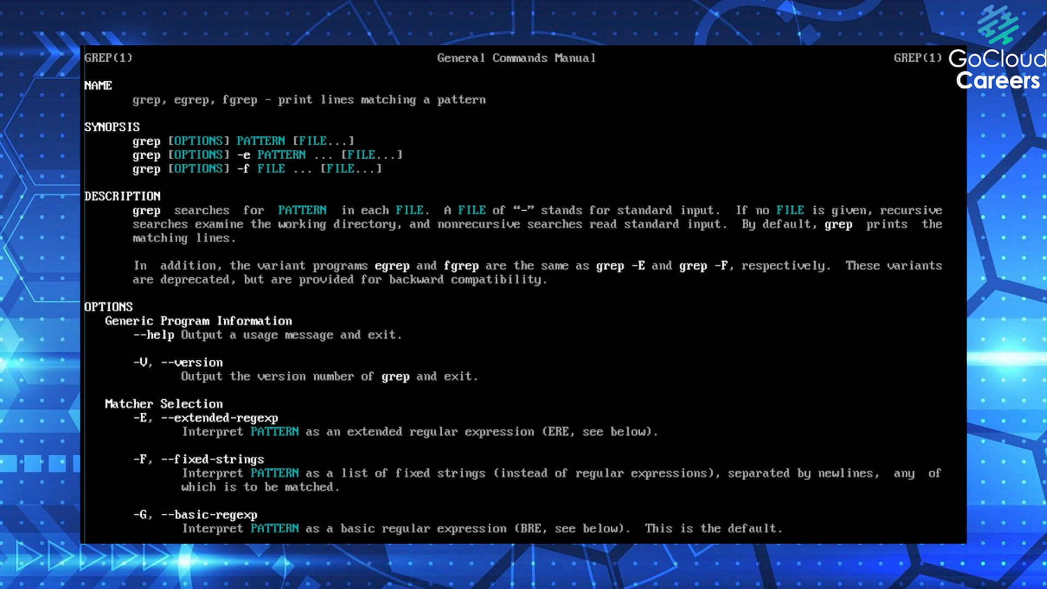
Scroll the grep manual page down through its matcher selection and matching control options
scroll(down, 3)
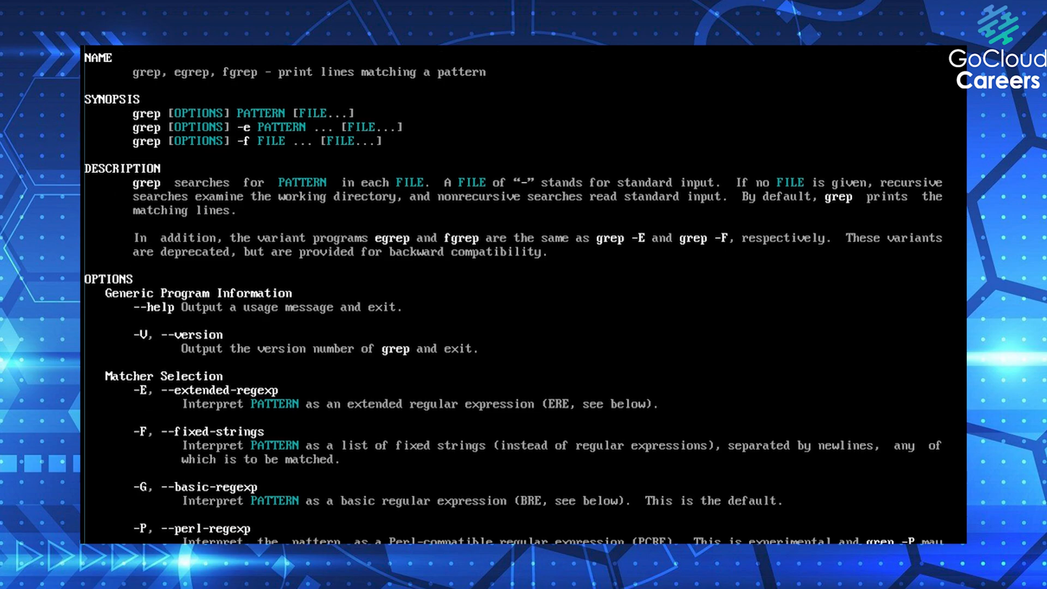
scroll(down, 3)
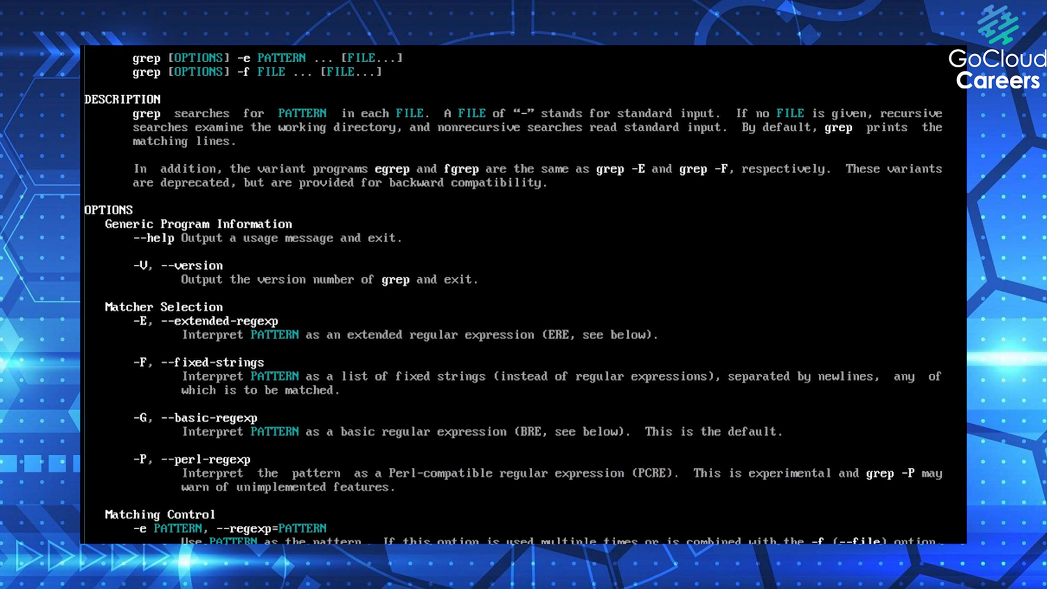
scroll(down, 3)
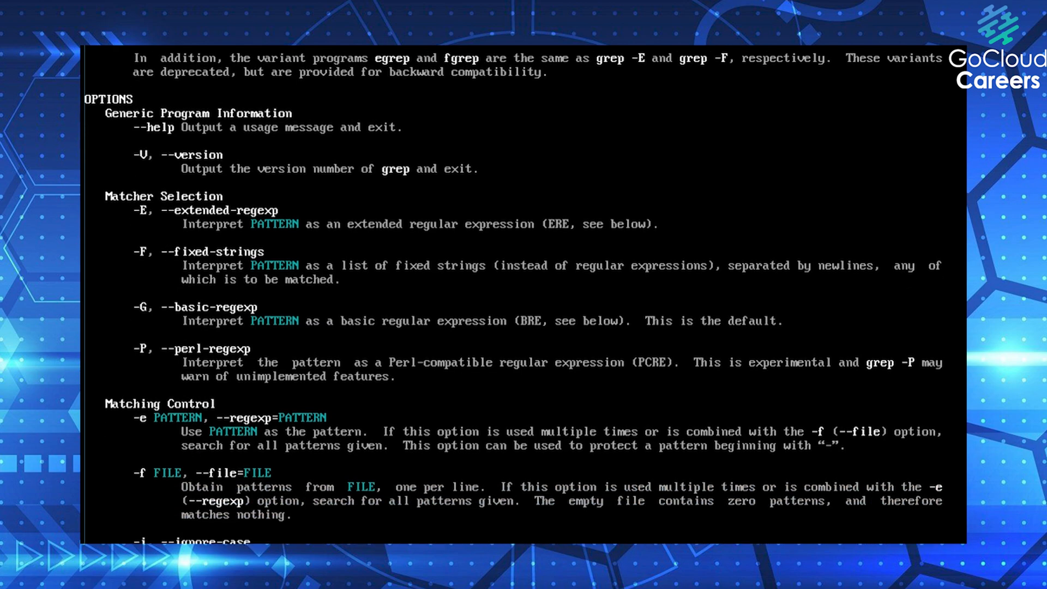
scroll(down, 3)
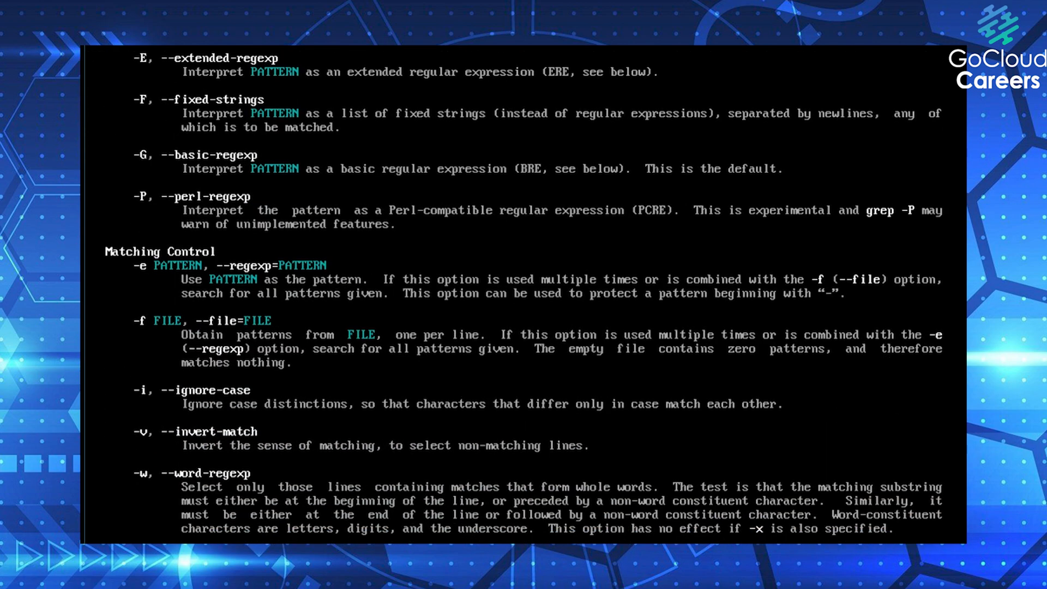
scroll(down, 3)
text(pwd)
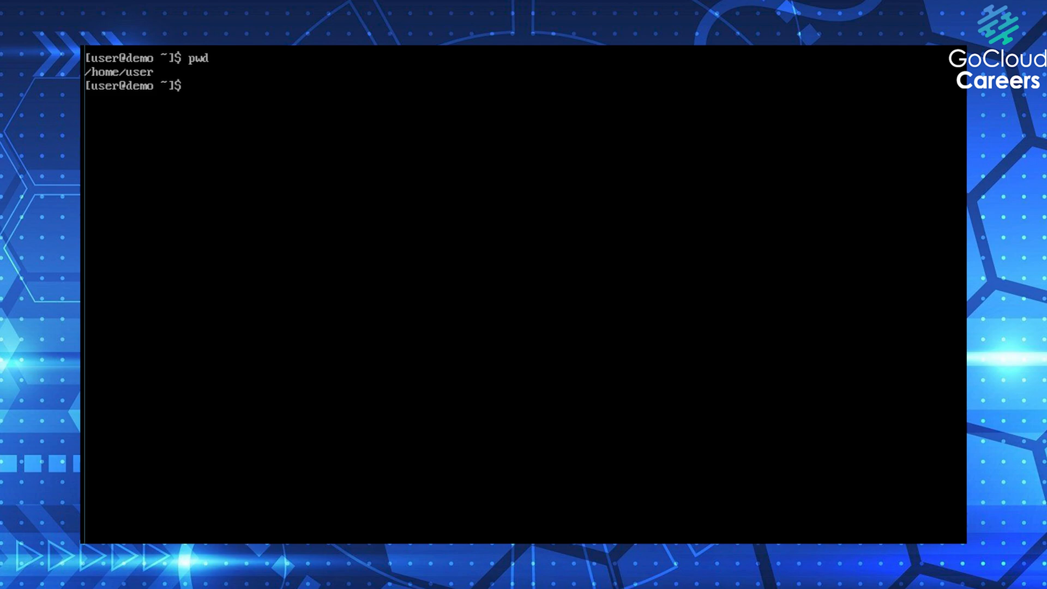
Change into the root directory with cd / and list its folders bin through var
text(c)
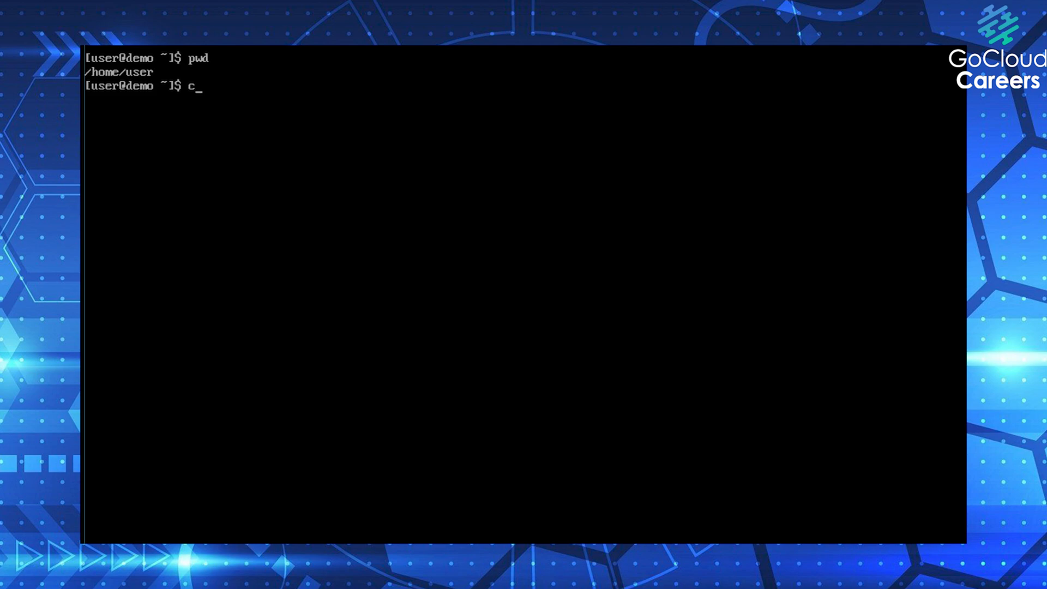
text(d /)
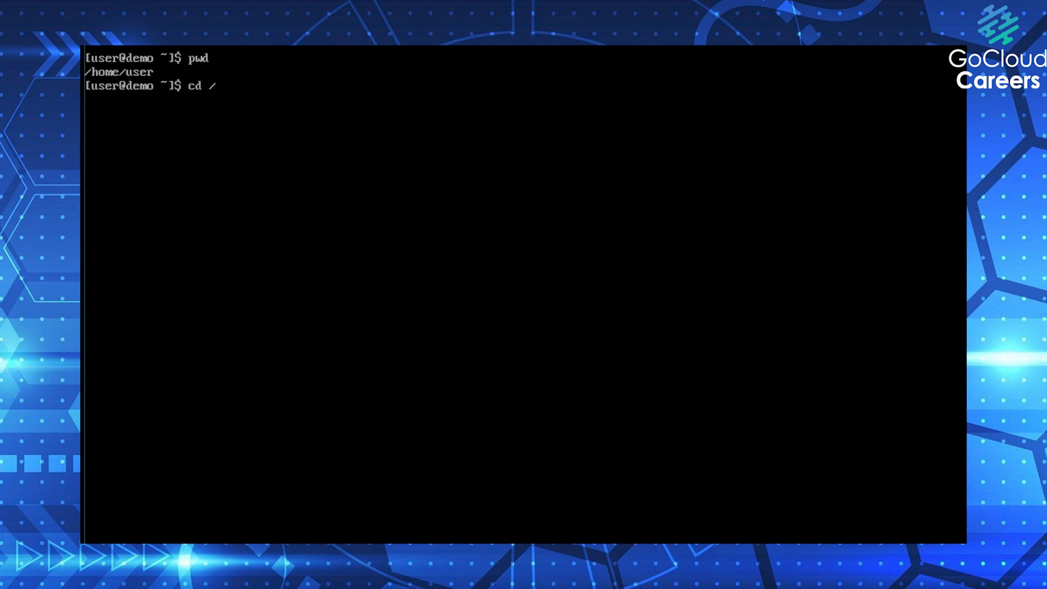
key(Return)
text(ls)
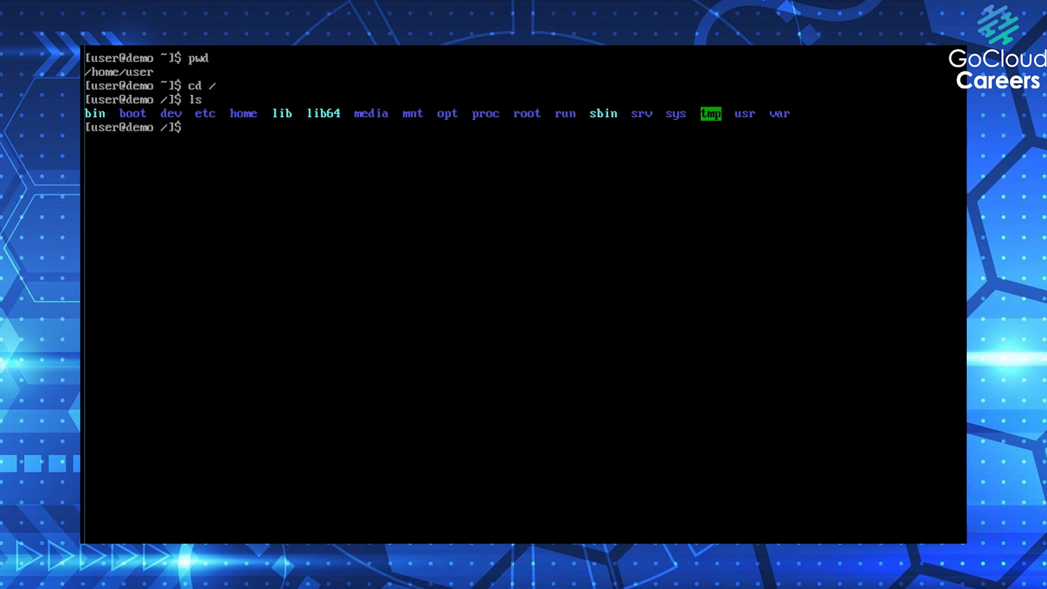
key(Return)
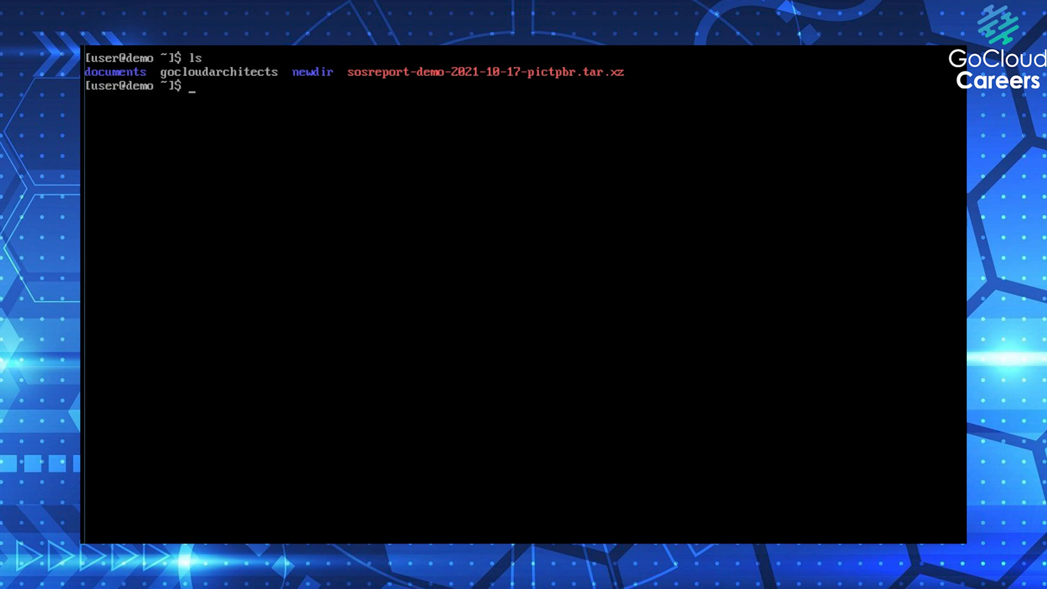
Move gocloudarchitects into newdir/ with mv and list newdir to confirm it is there
text(mv)
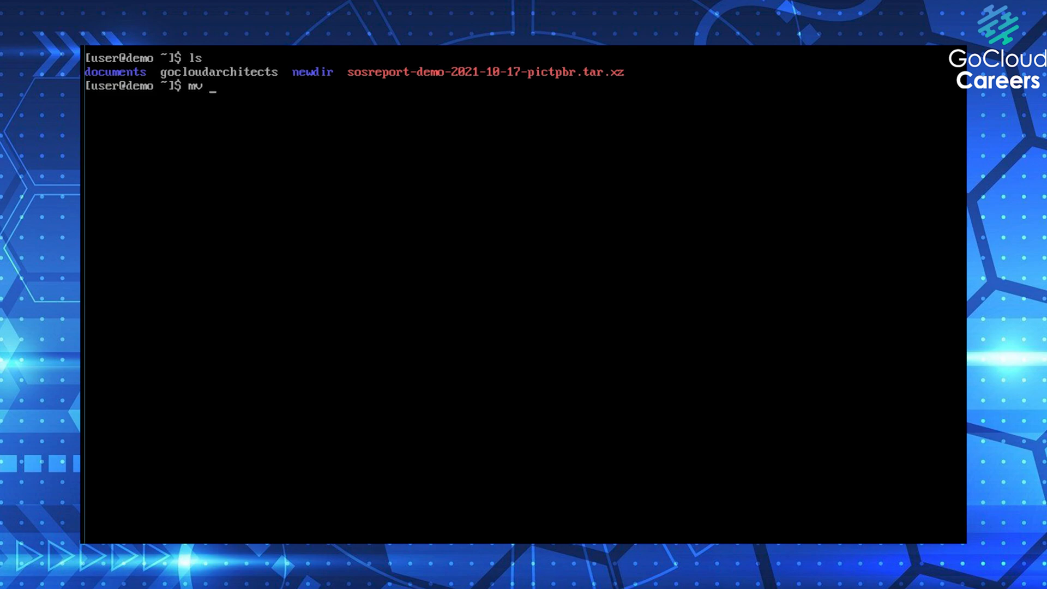
text(gocloudarchitects)
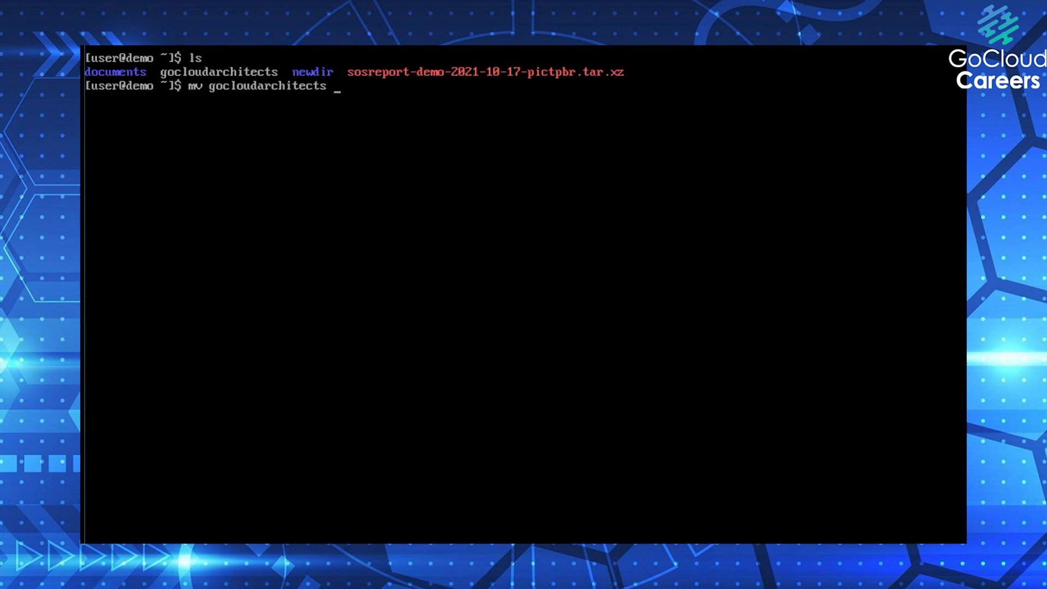
text(newdir/)
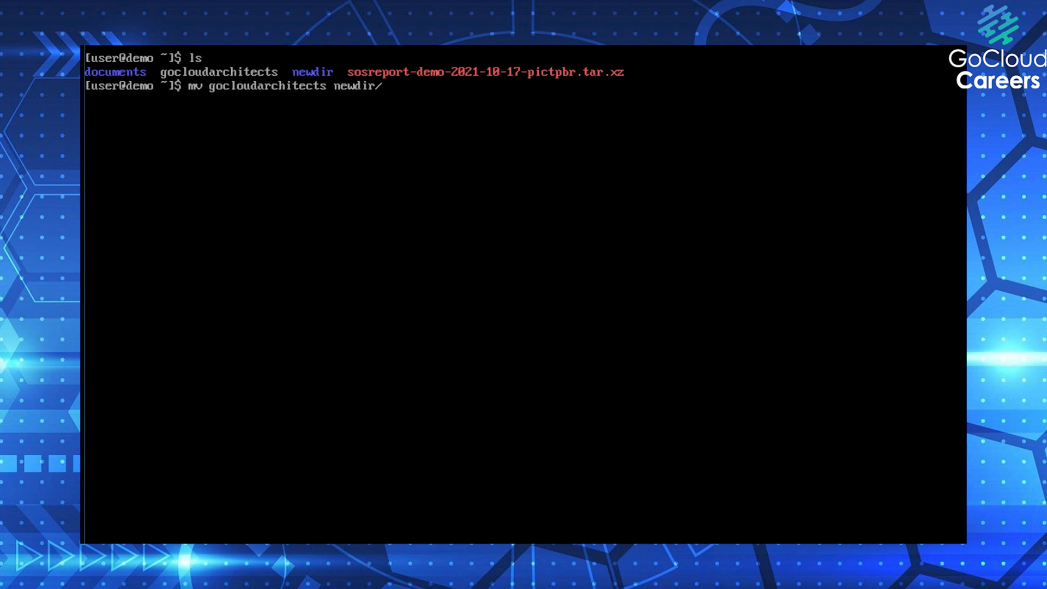
text(ls n)
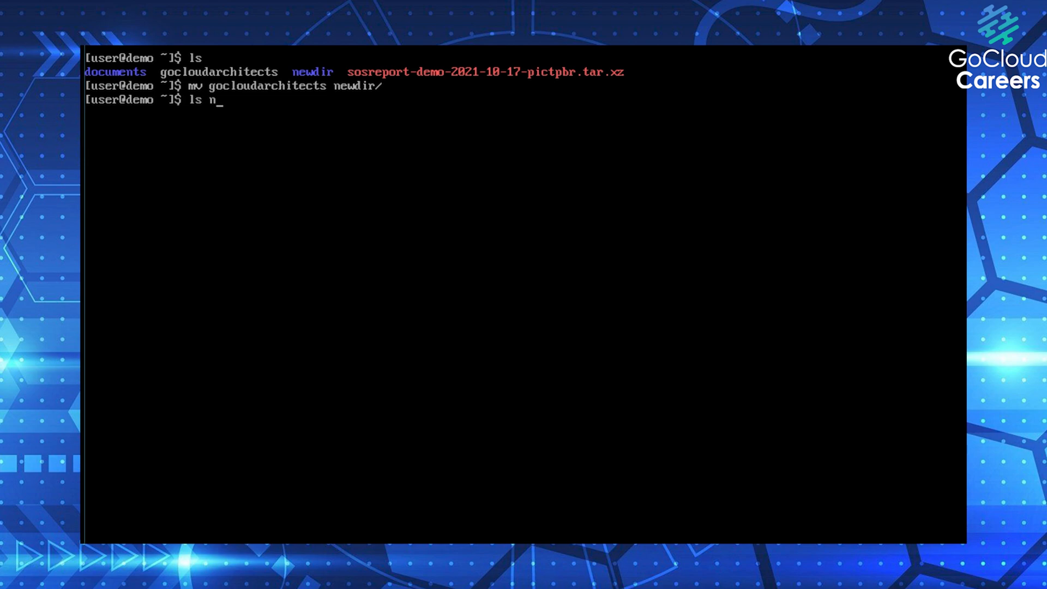
key(Return)
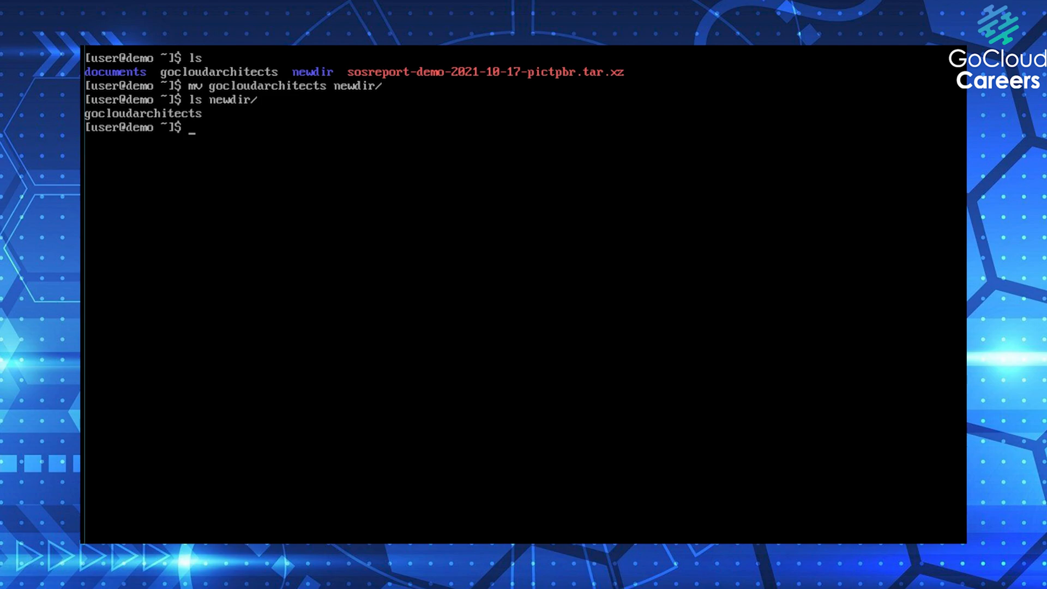
Show the first three lines of /etc/os-release with head -3, revealing CentOS Stream 8
text(hea)
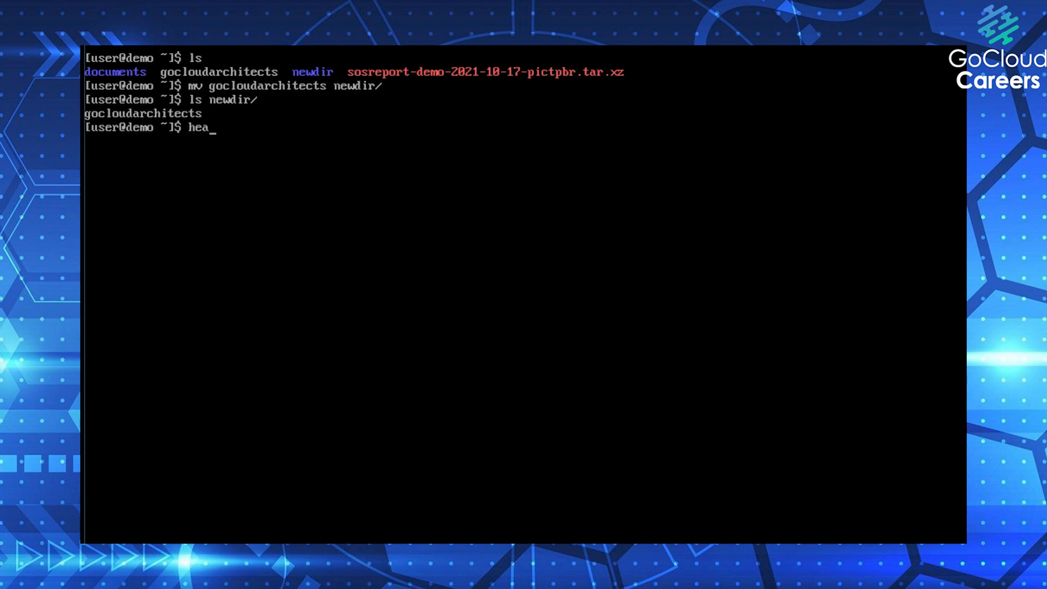
text(d -)
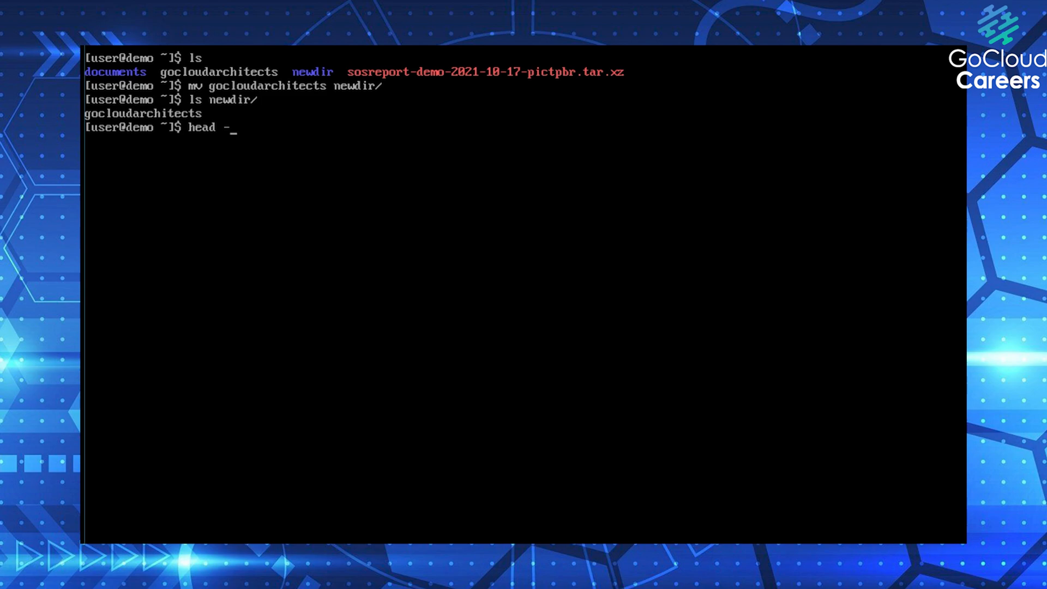
text(3 /etc/)
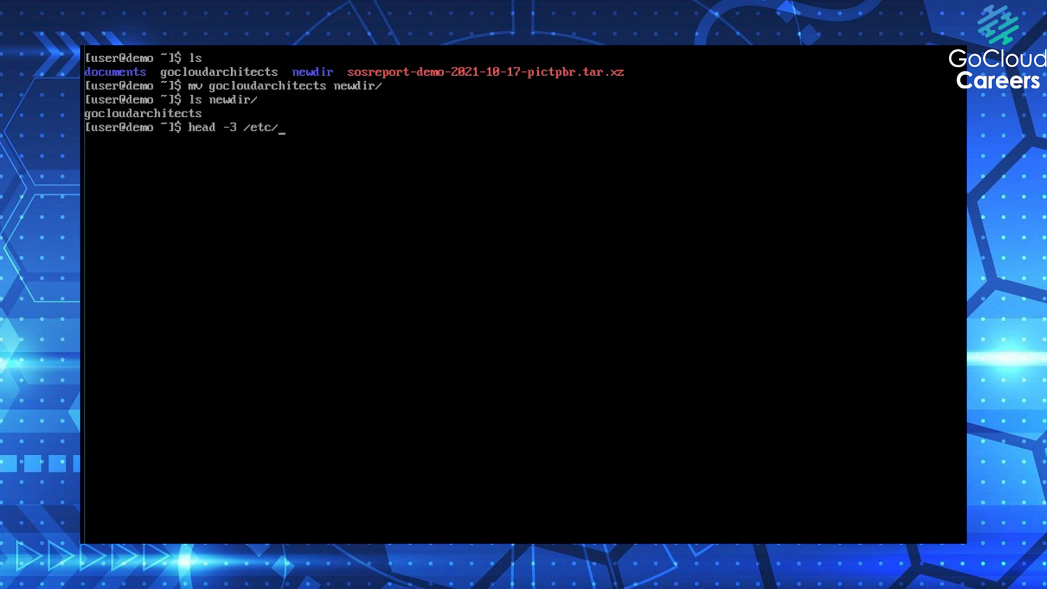
text(os-release)
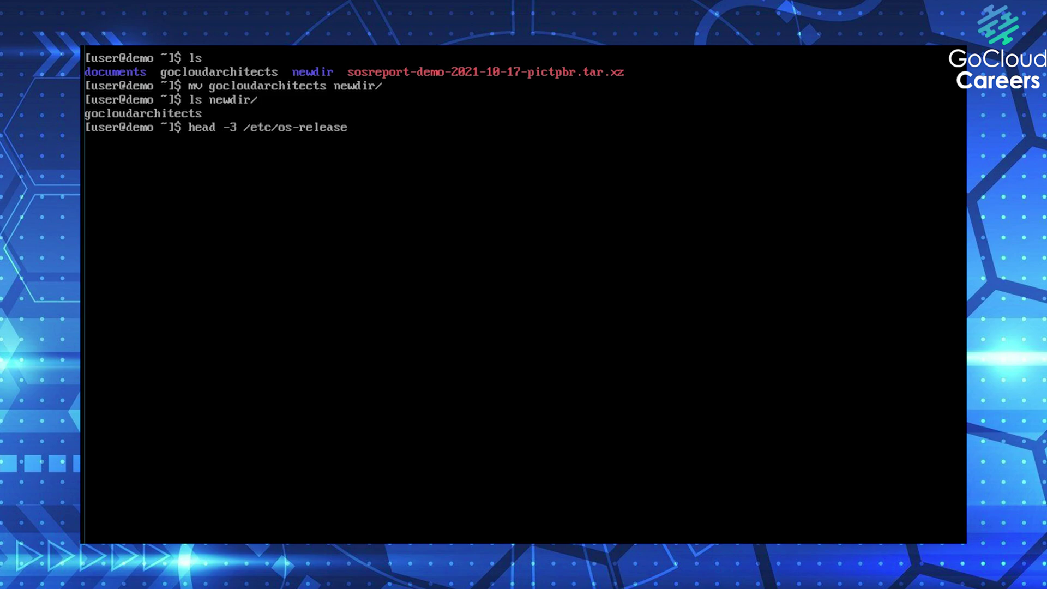
key(Return)
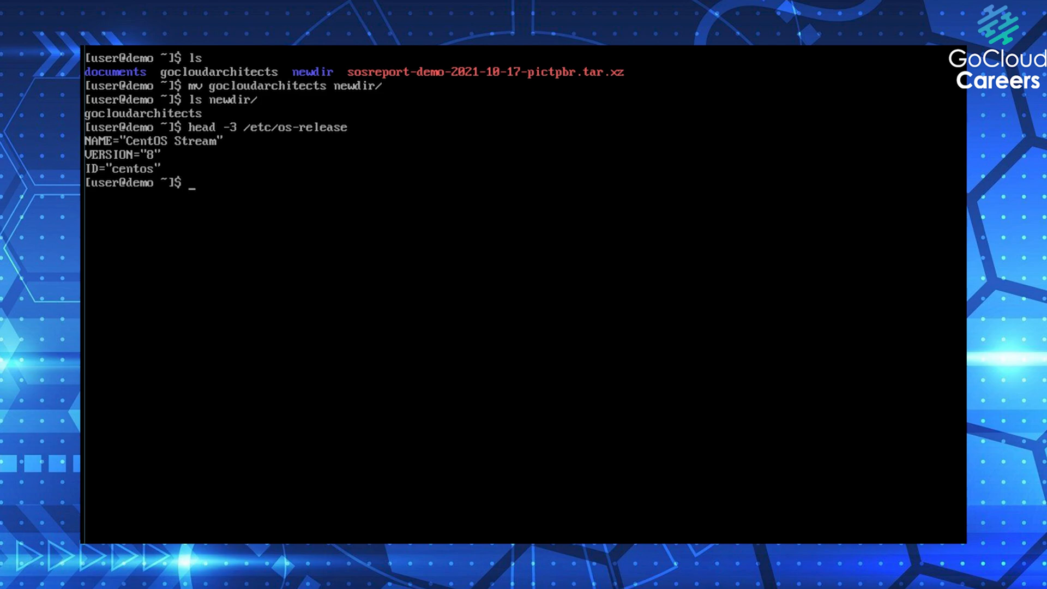
text(sudo)
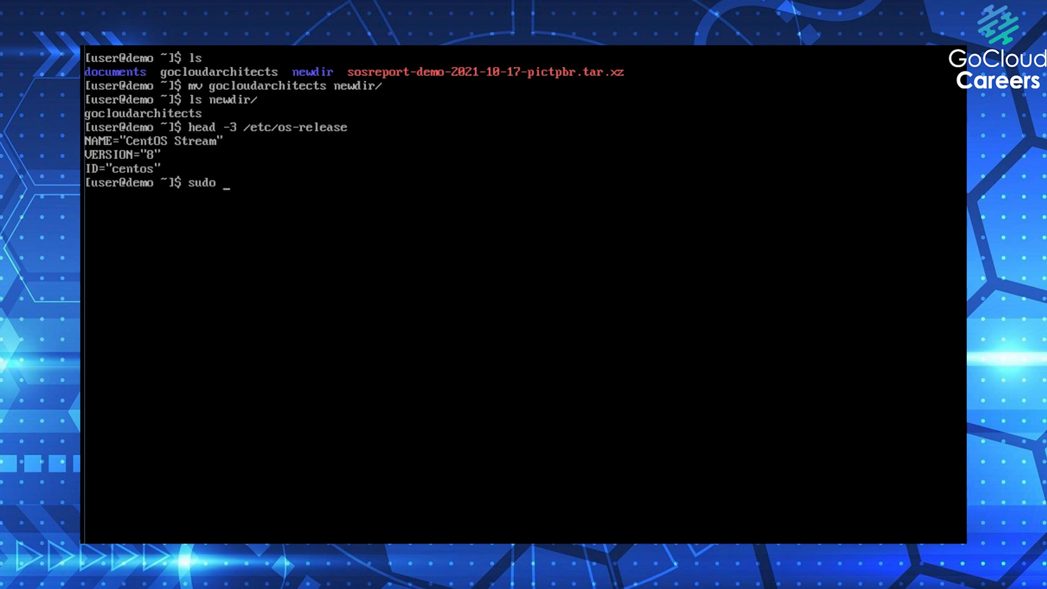
Run sudo find / -name os-release with the password, locating it in /etc and /usr/lib
text(find -name)
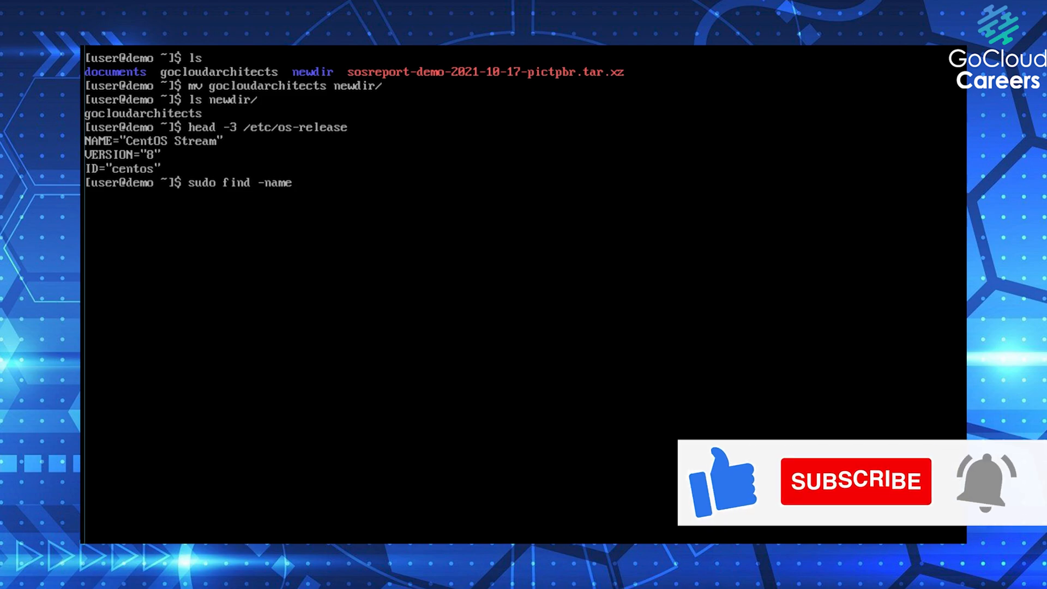
key(BackSpace)
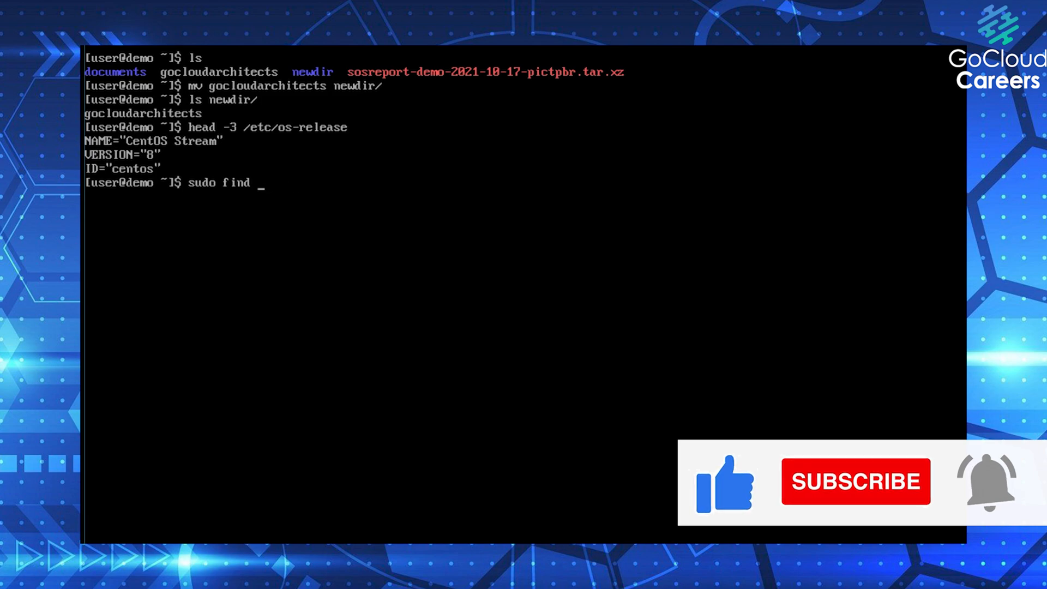
text(/)
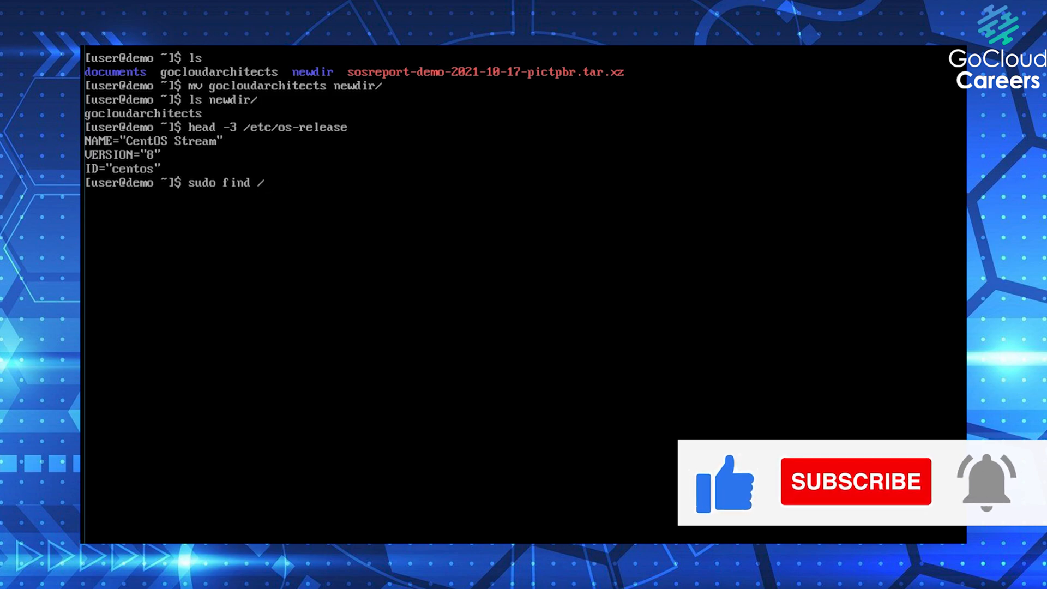
text(-name io)
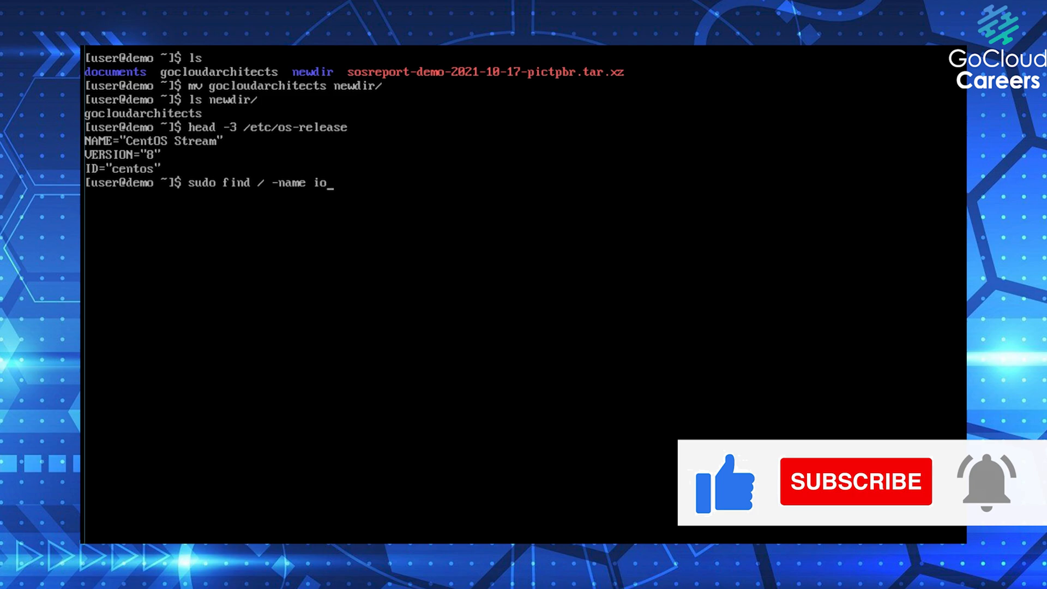
text(s-release)
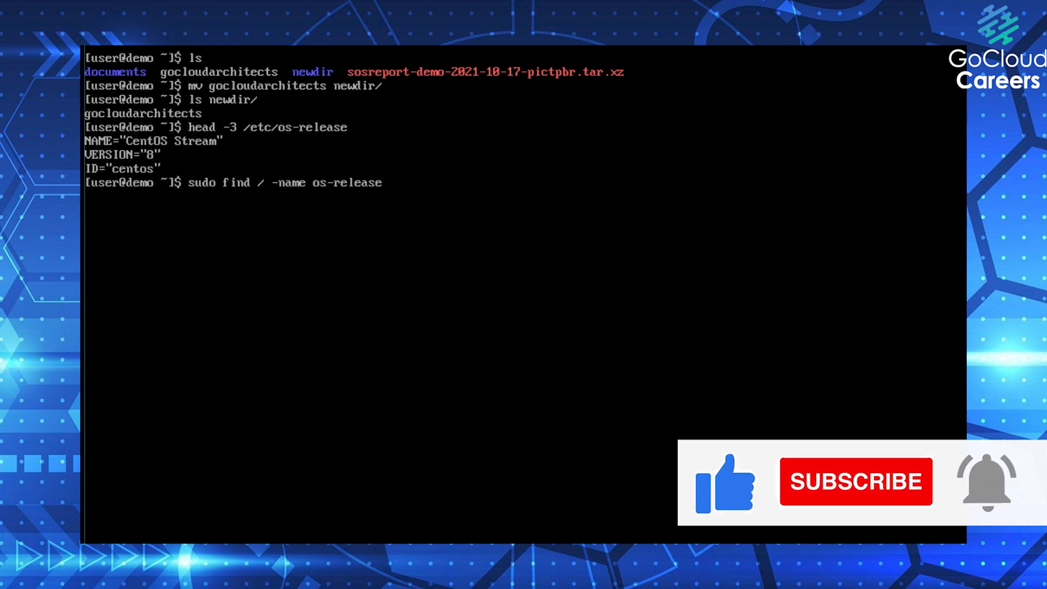
key(Return)
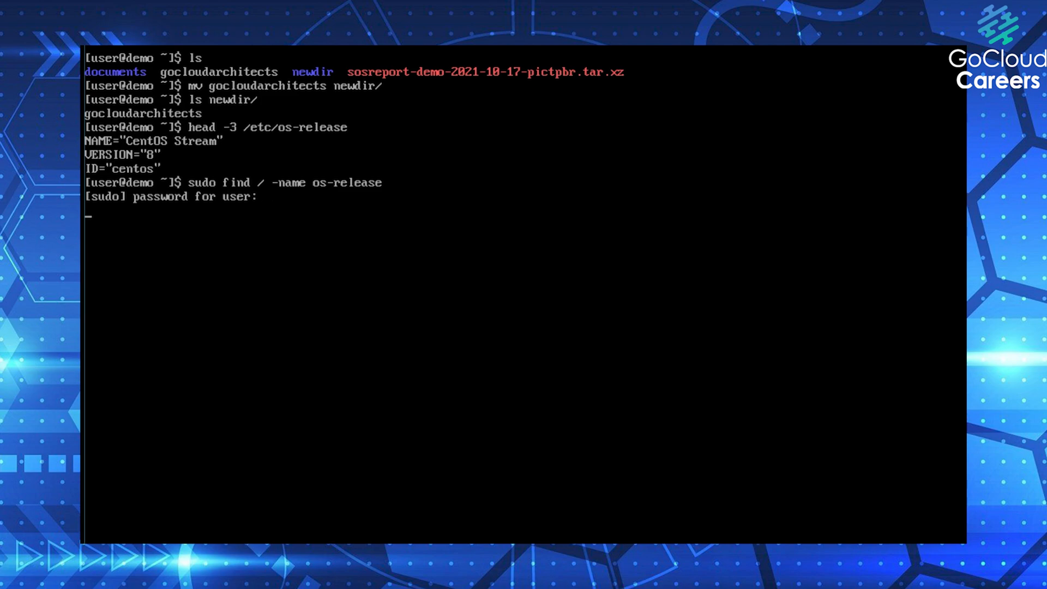
key(Return)
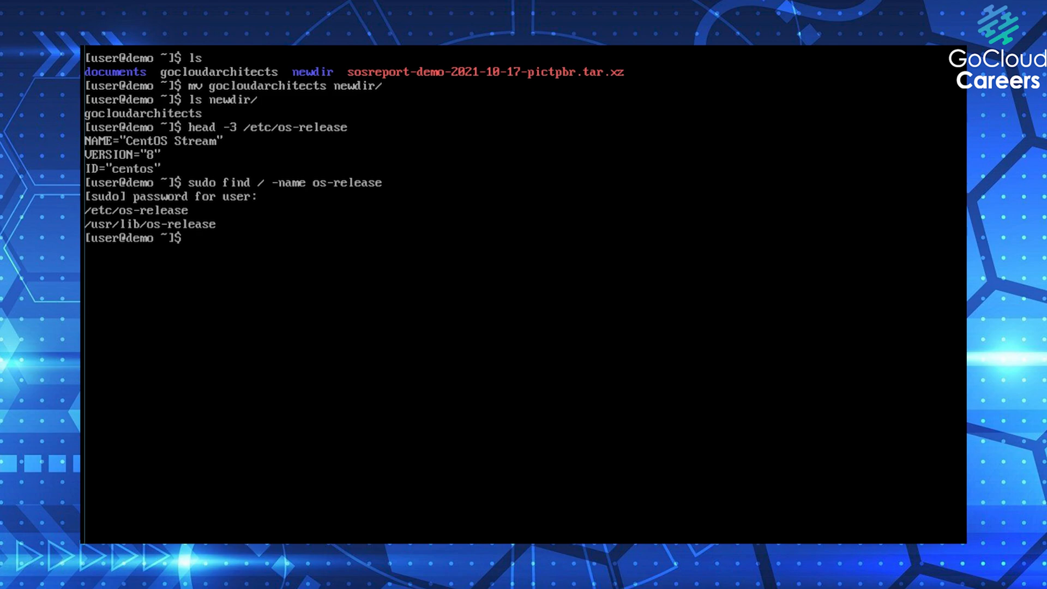
Page through /etc/os-release with less, read it, and quit with q
text(le)
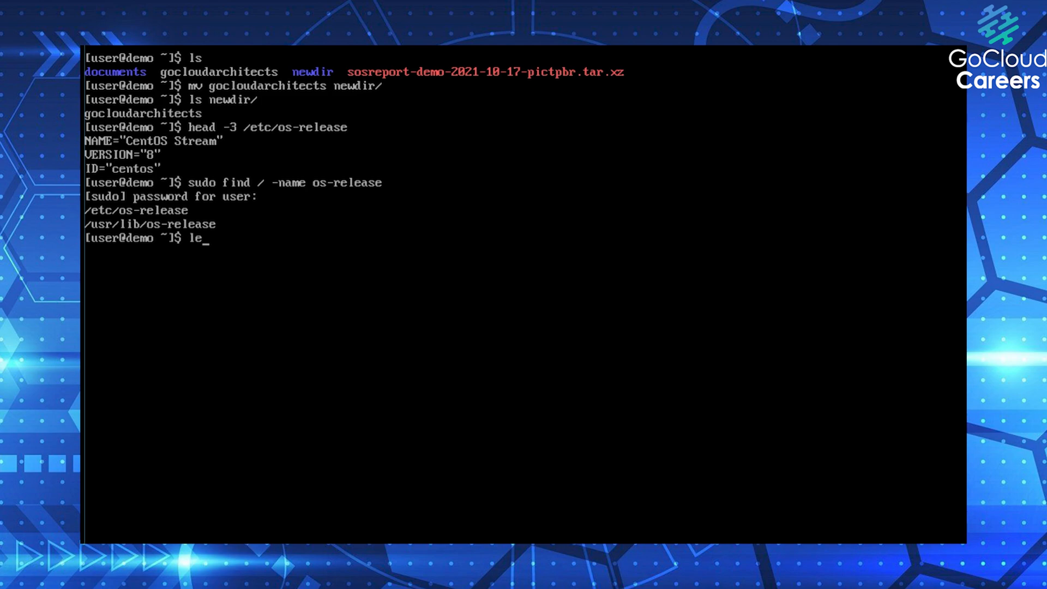
text(ss /et)
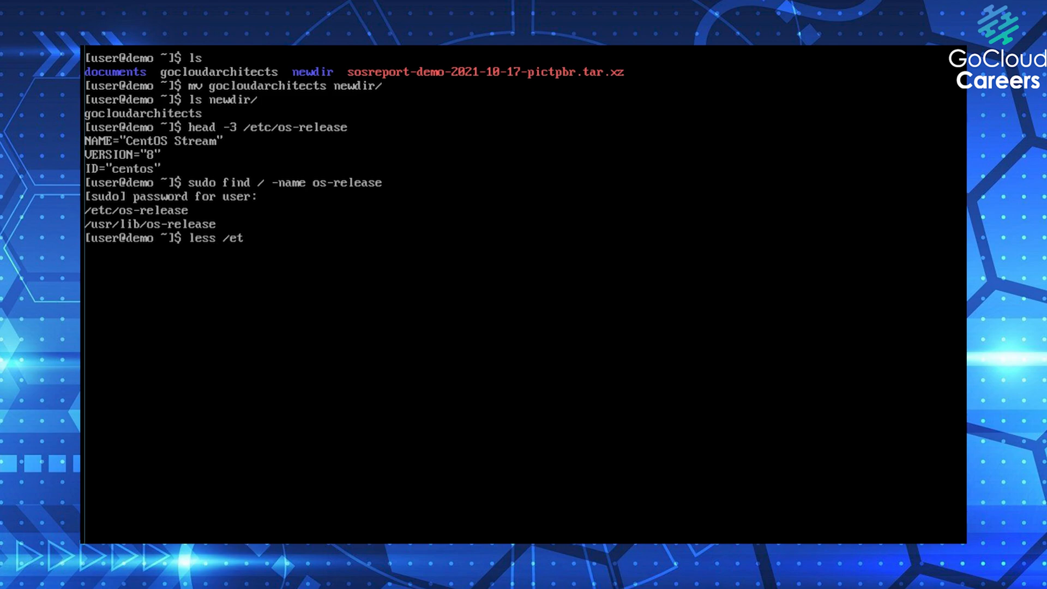
text(c/o)
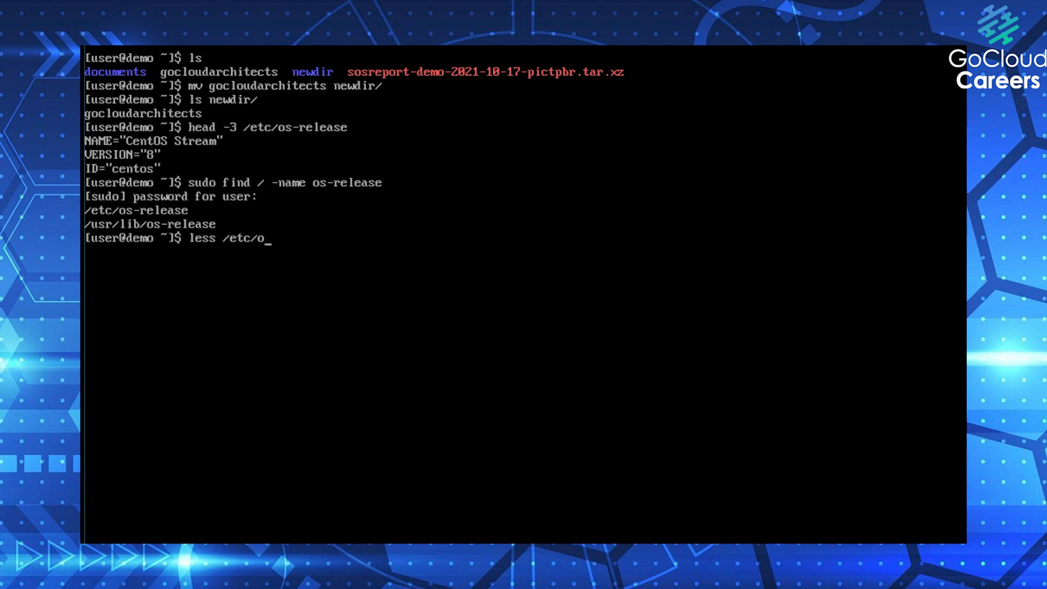
key(Return)
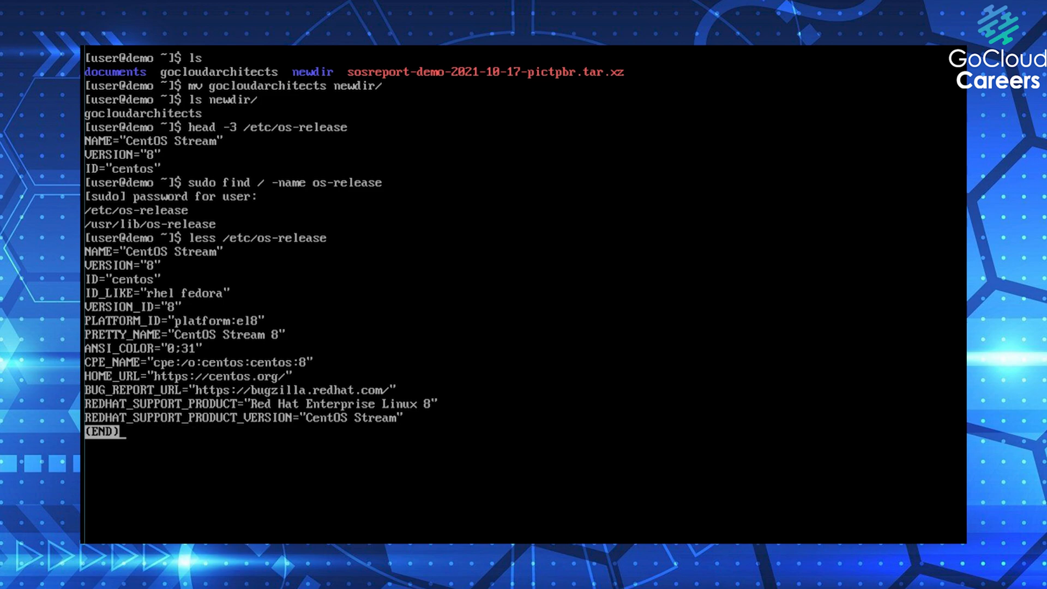
key(q)
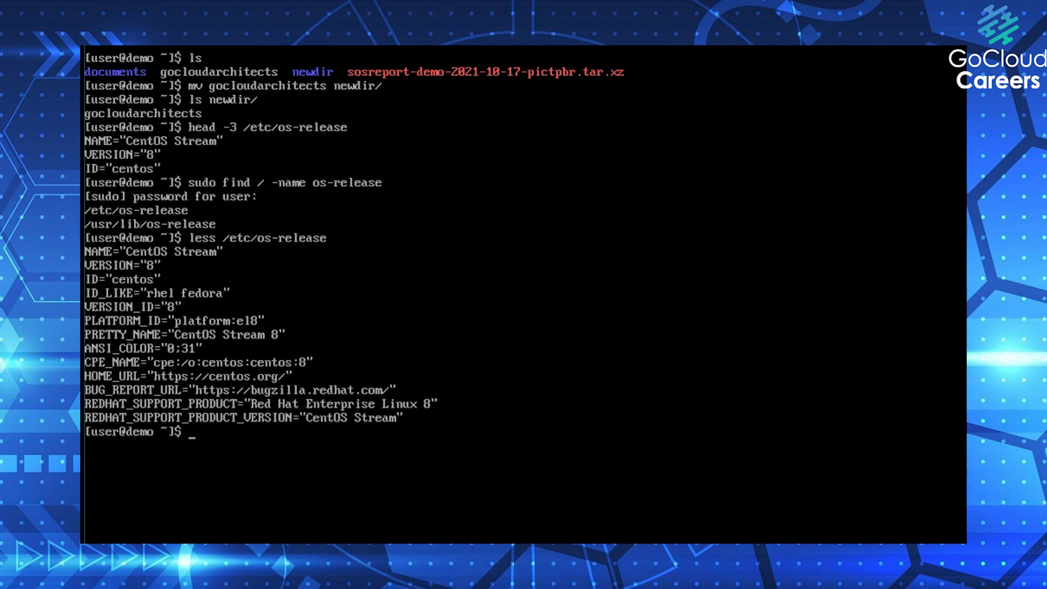
Print /etc/os-release with cat, then show a file's last three lines with tail -3
text(cat)
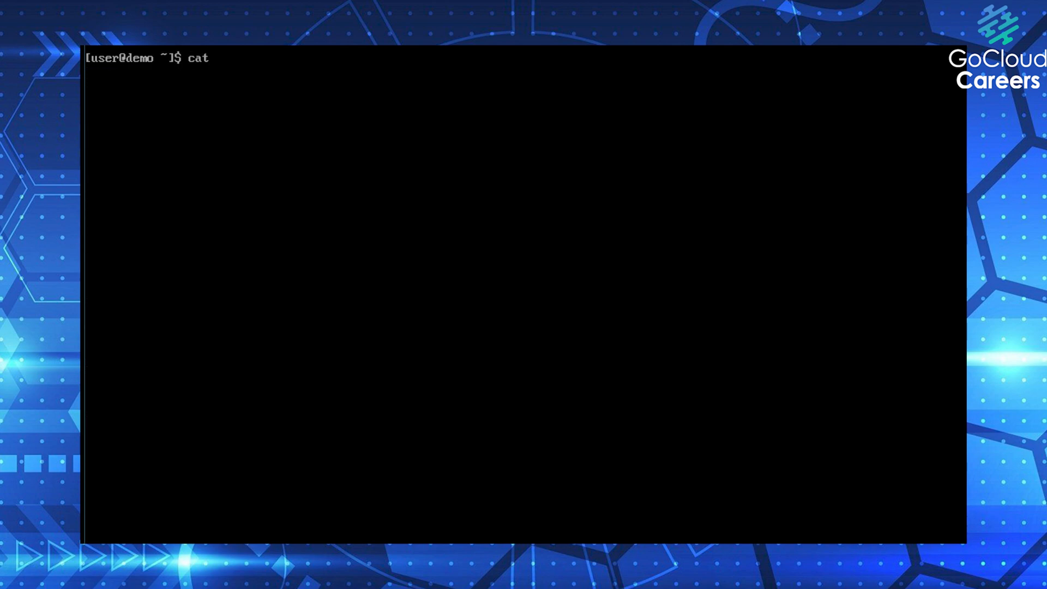
text(/etc/os-release)
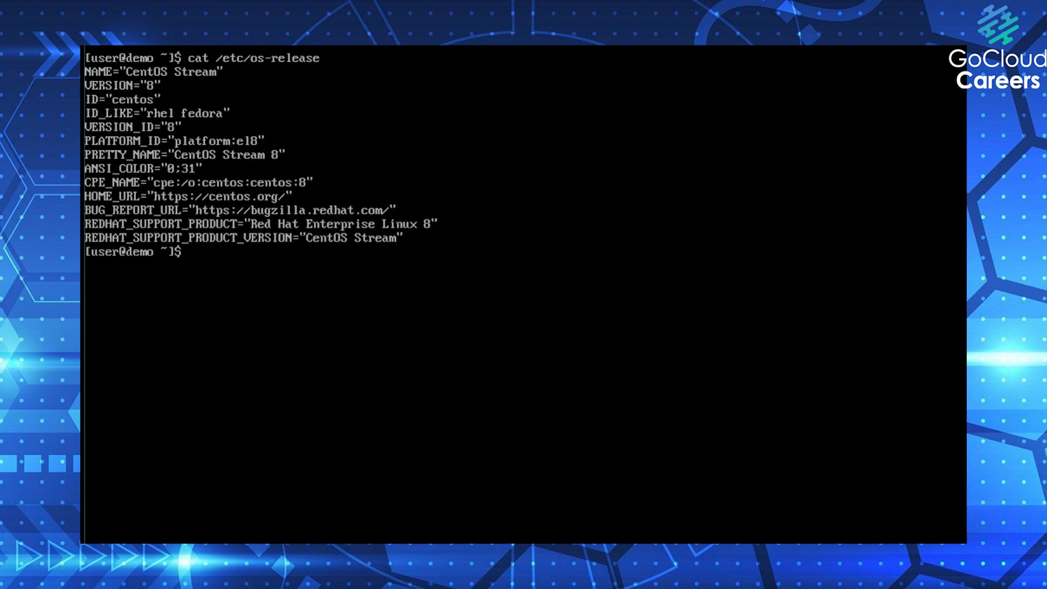
text(tail -3)
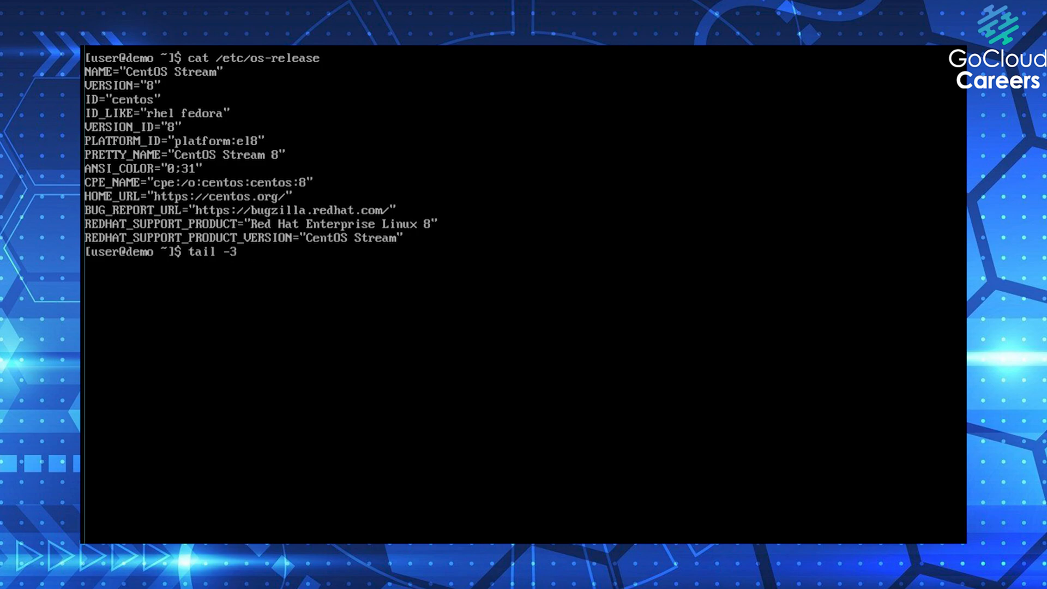
text(/etc/)
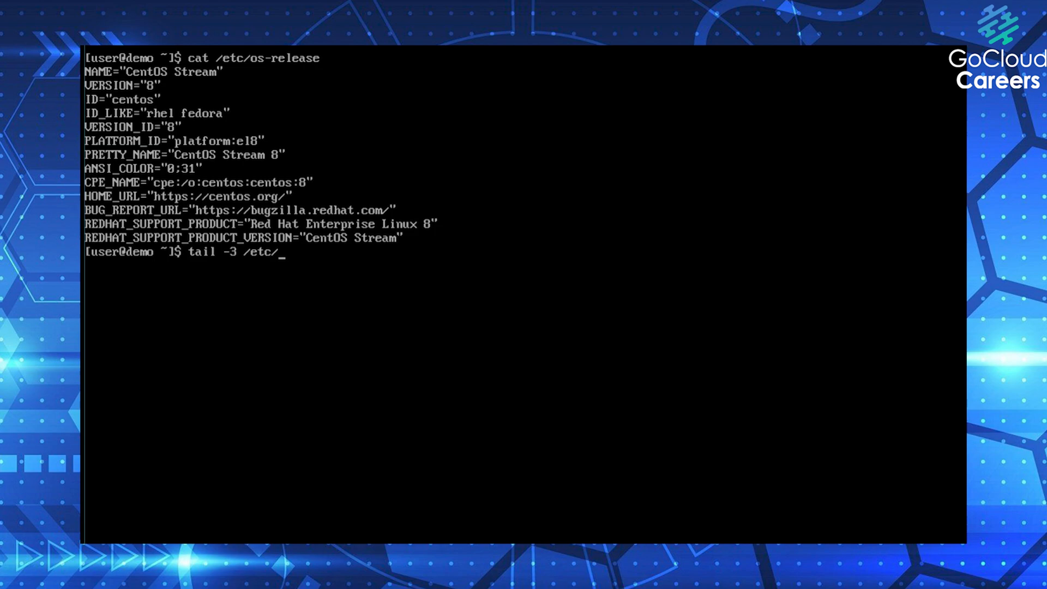
key(Return)
text(ls -al)
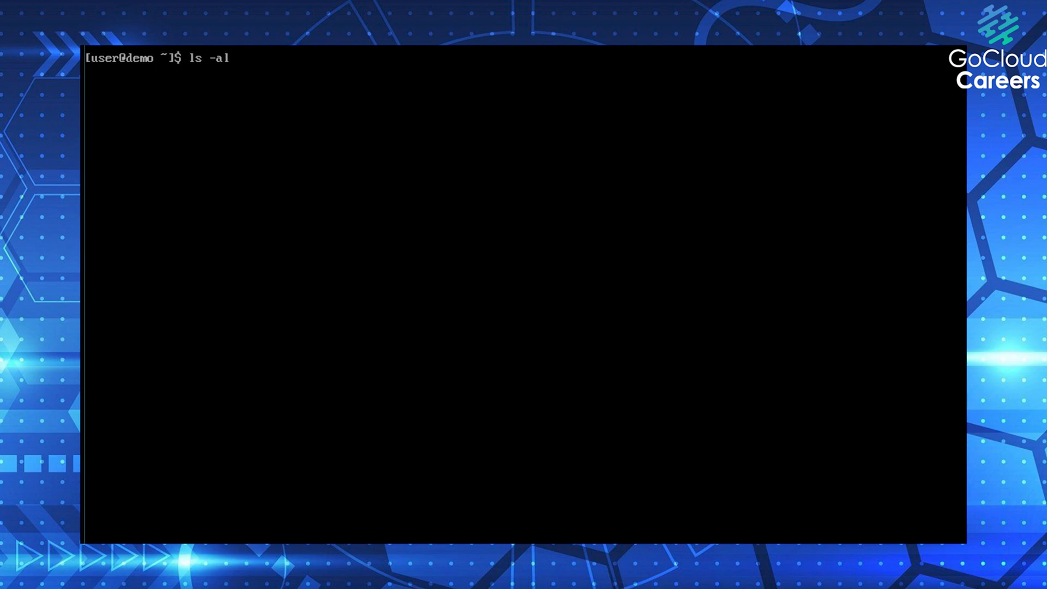
List the home directory, then grant others read/write on sosreport-demo-2021-10-17-pictpbr.tar.xz via chmod o+rw
key(Return)
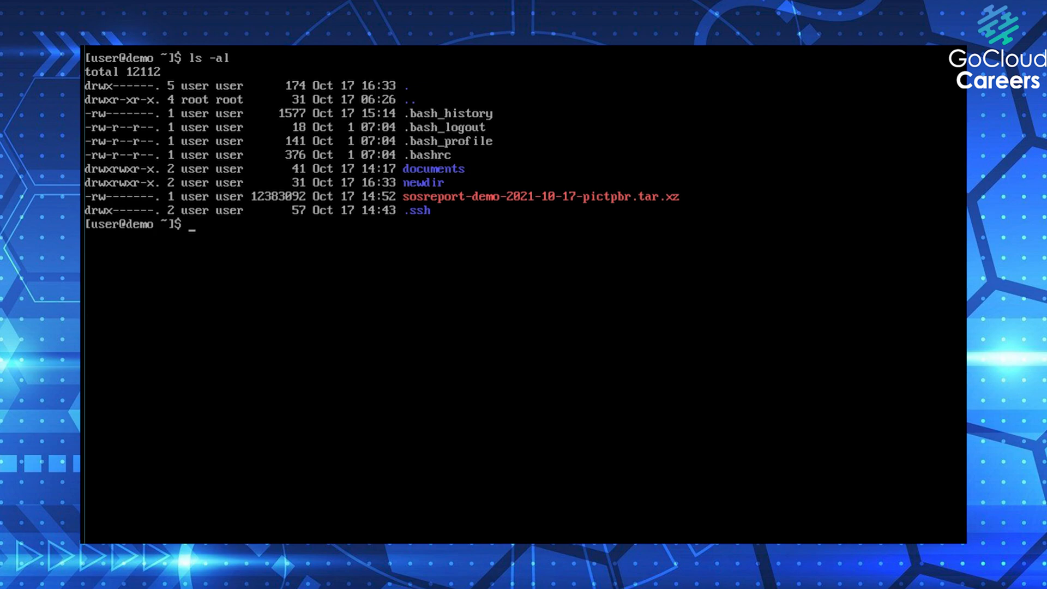
text(chmod)
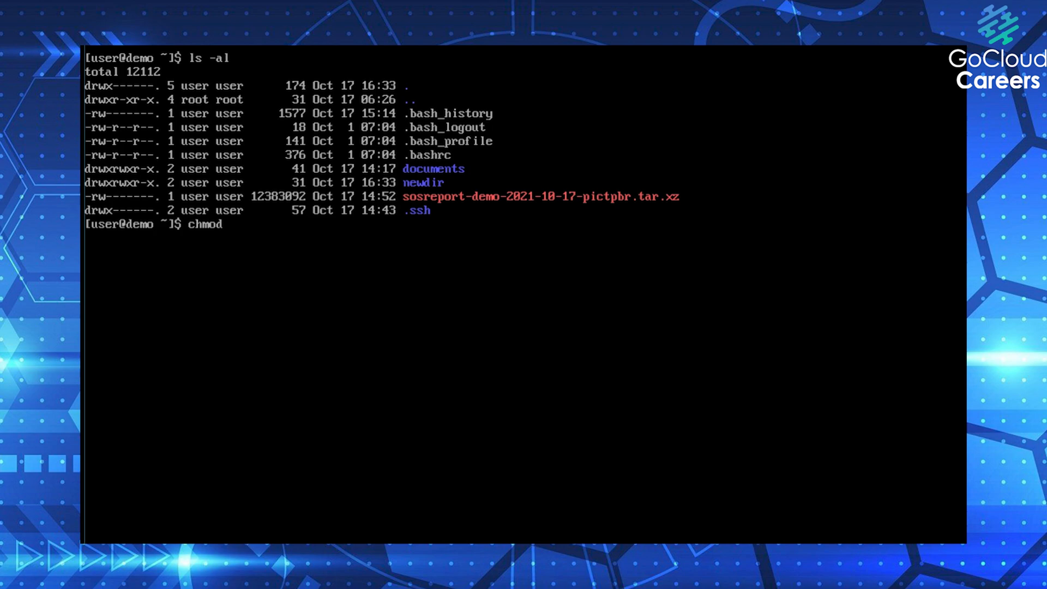
text(+)
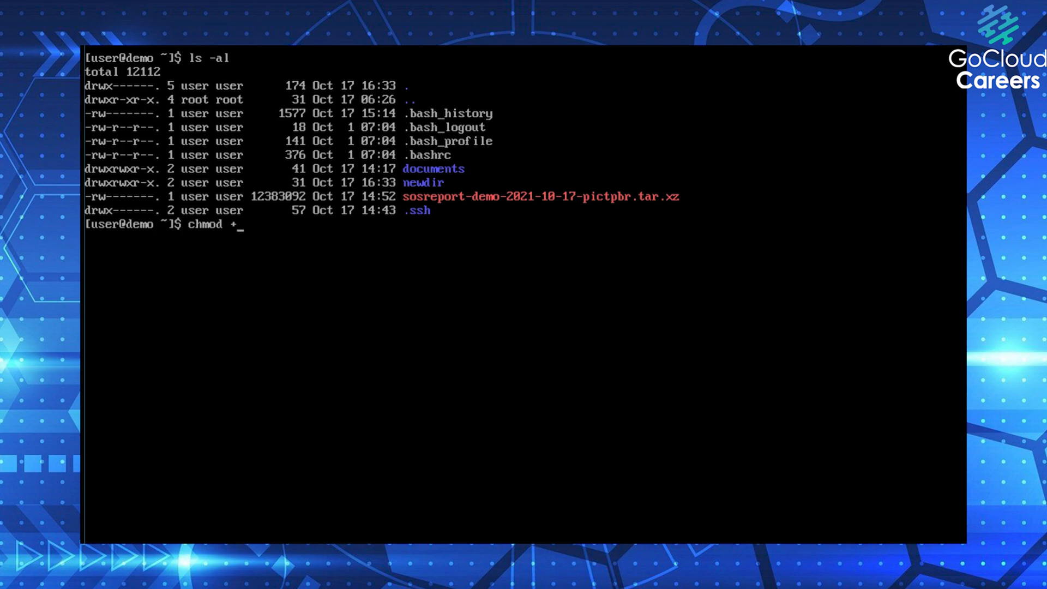
text(o)
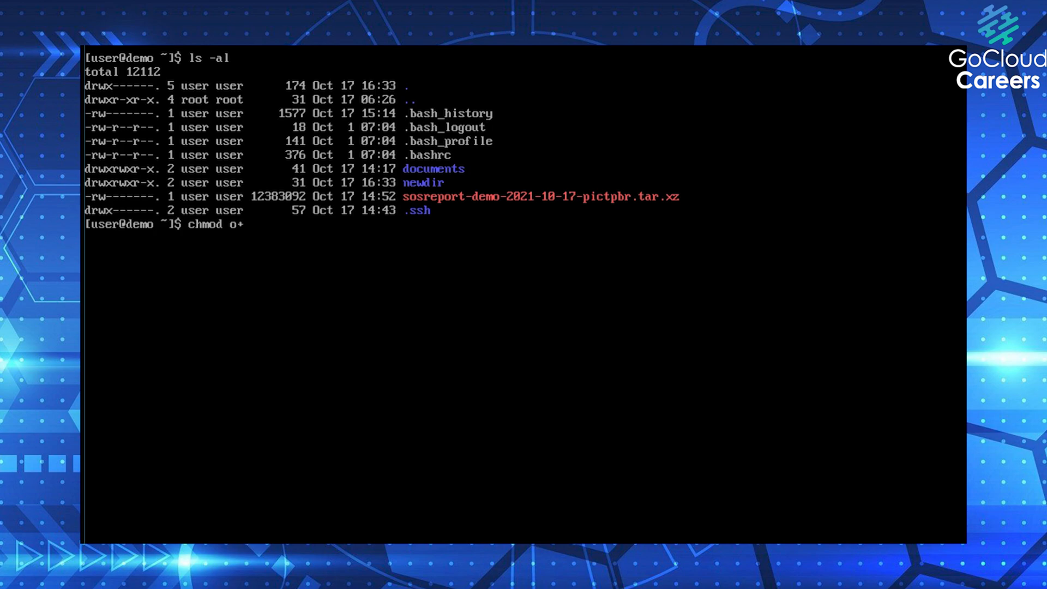
text(rw sosreport-demo-2021-10-17-pictpbr.tar.xz)
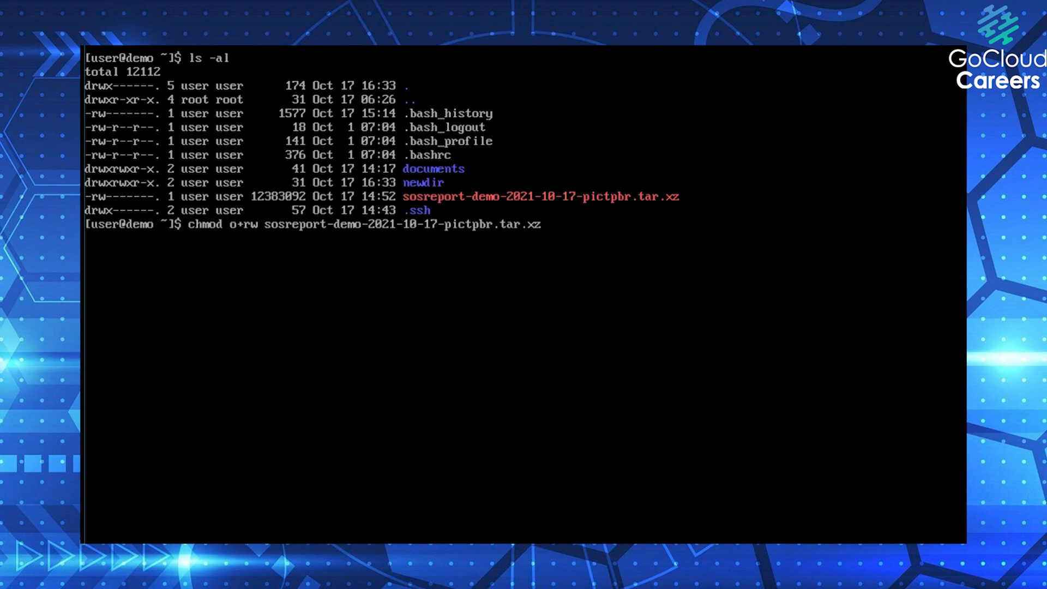
Confirm the archive's new -rw----rw- permissions with ls -al, then recall the command history
text(ls -)
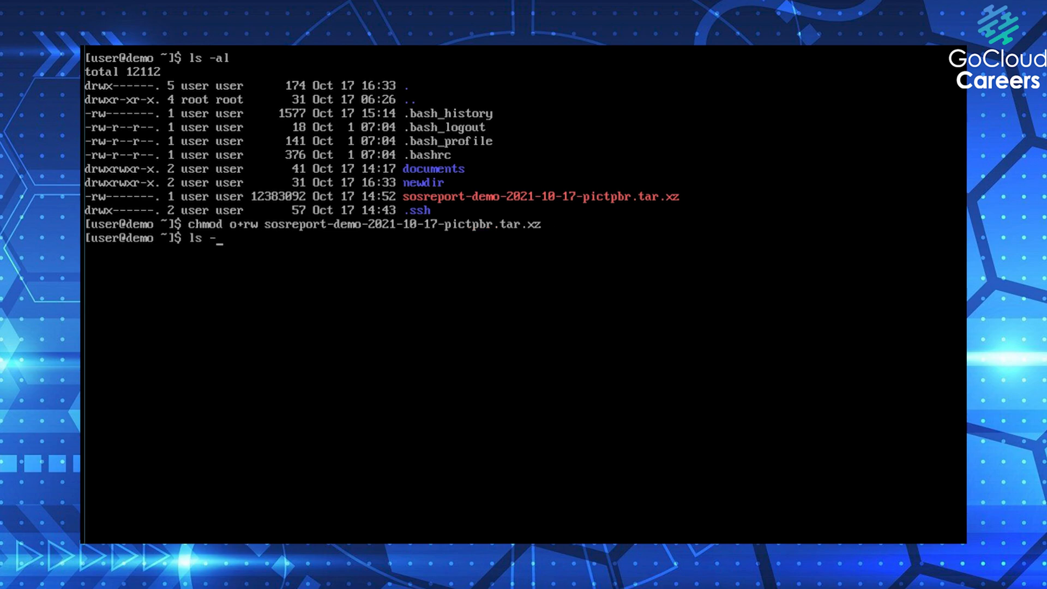
text(al sosreport-demo-2021-10-17-pictpbr.tar.xz)
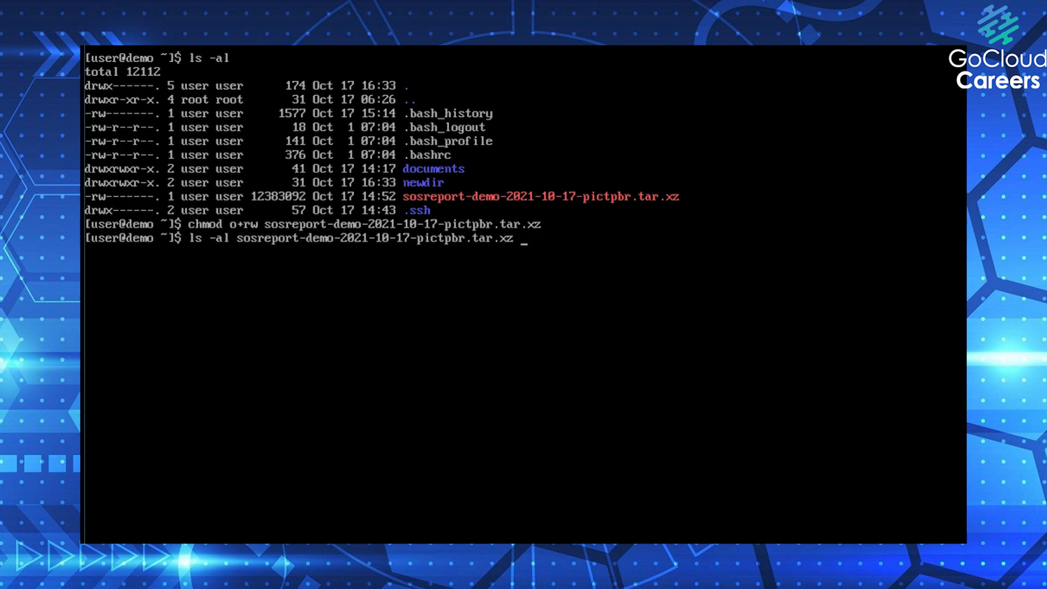
key(Return)
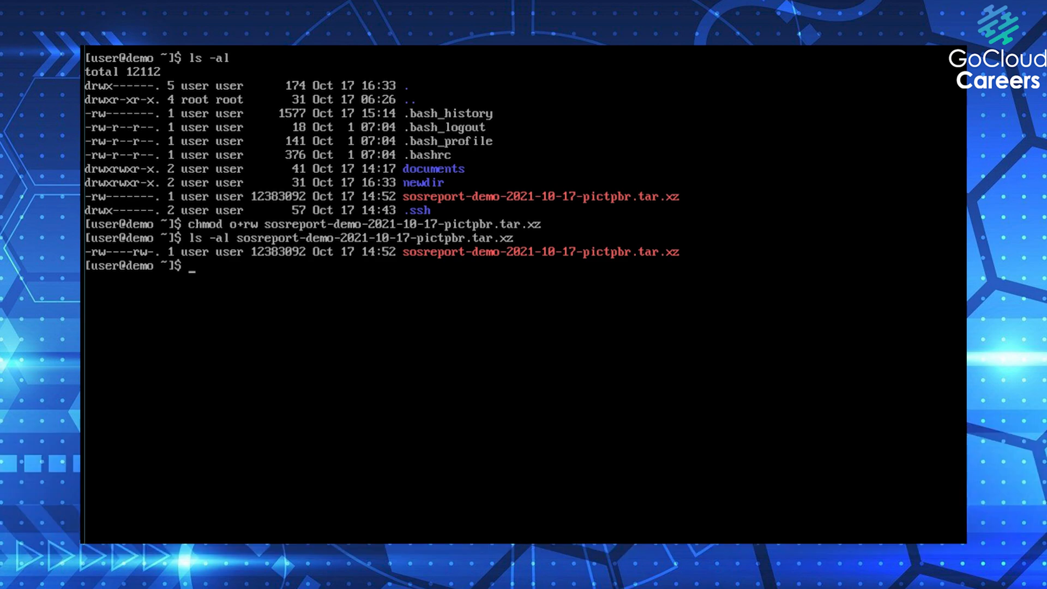
text(history)
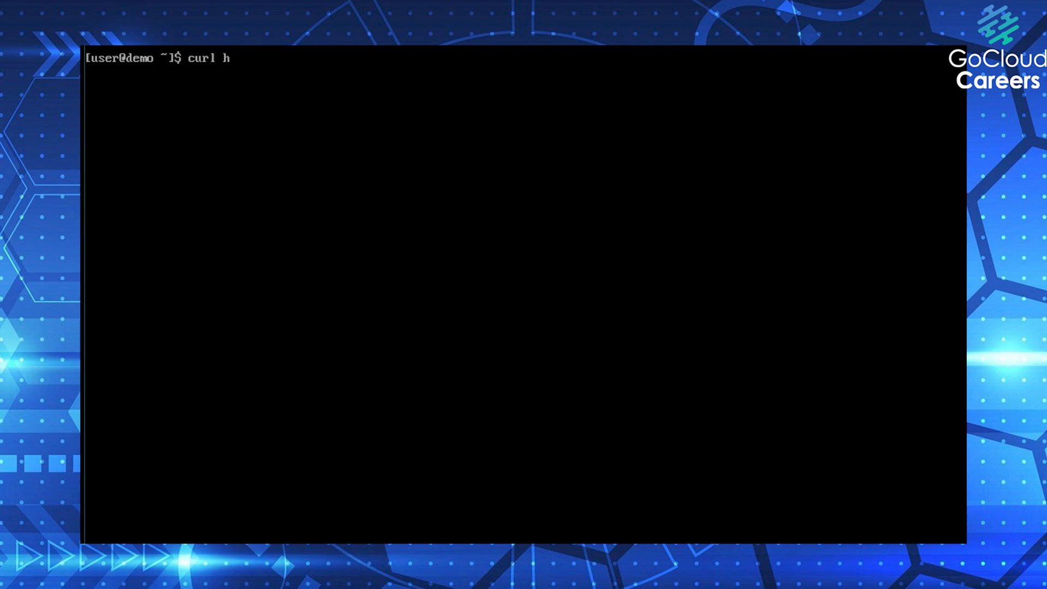
text(ttps://)
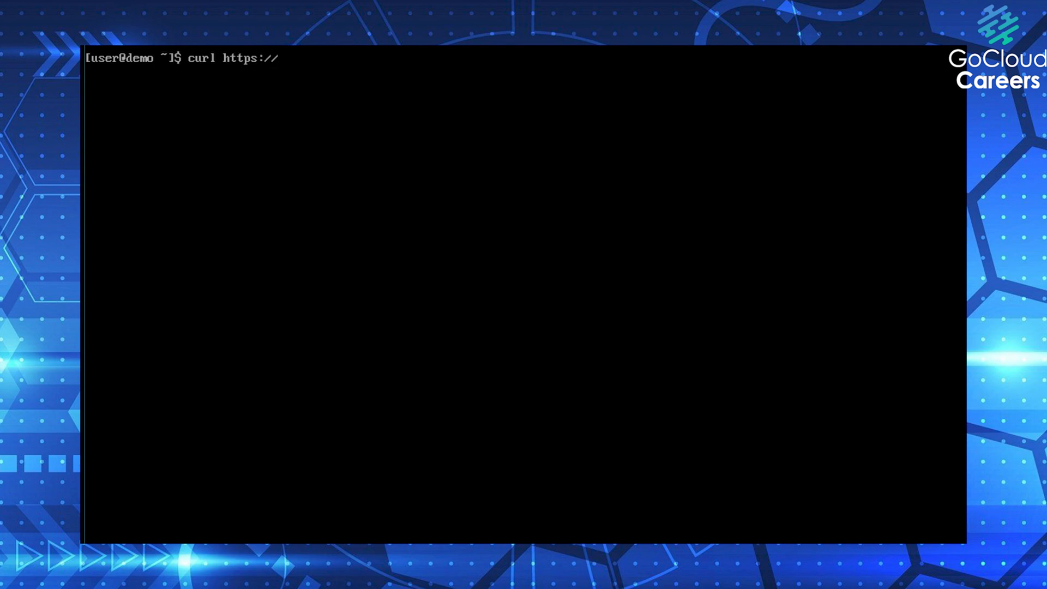
text(google.)
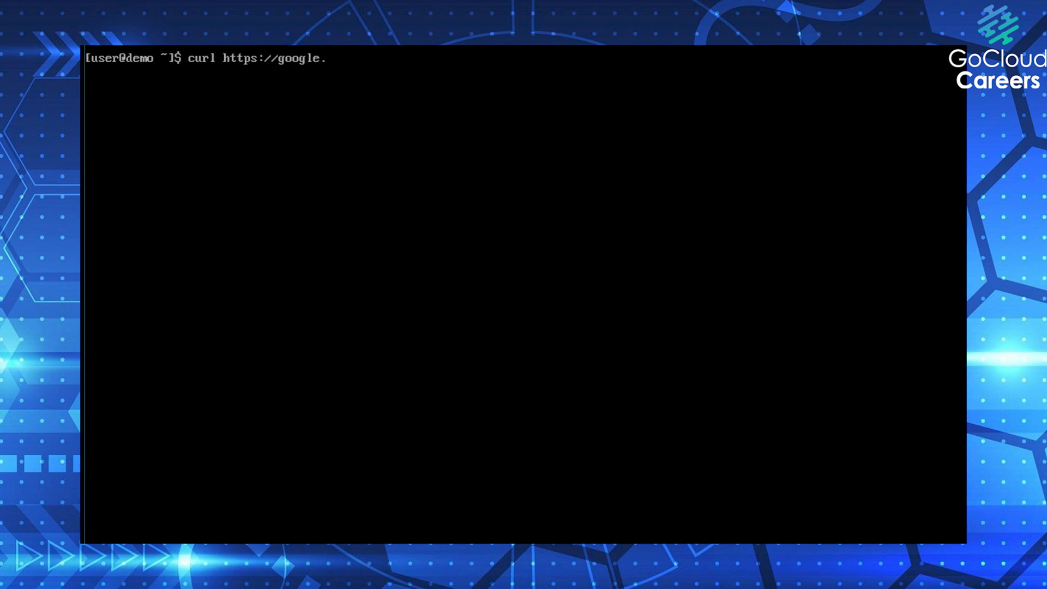
text(ls)
key(Return)
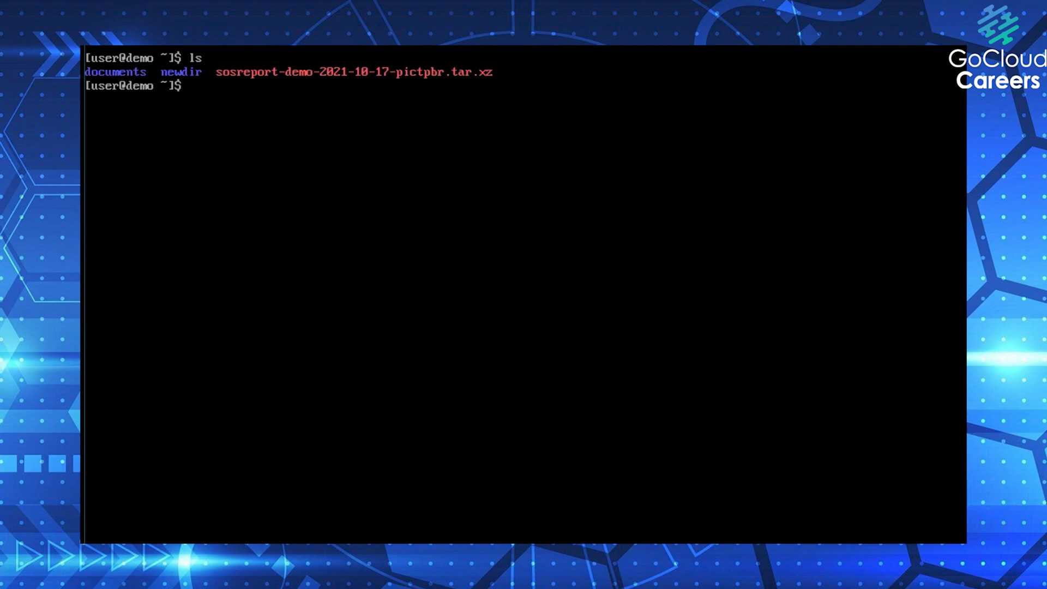
Copy the sosreport archive as sos2.tar.xz, then launch top to monitor running processes
text(cp sosreport-demo-2021-10-17-pictpbr.tar.xz  sos)
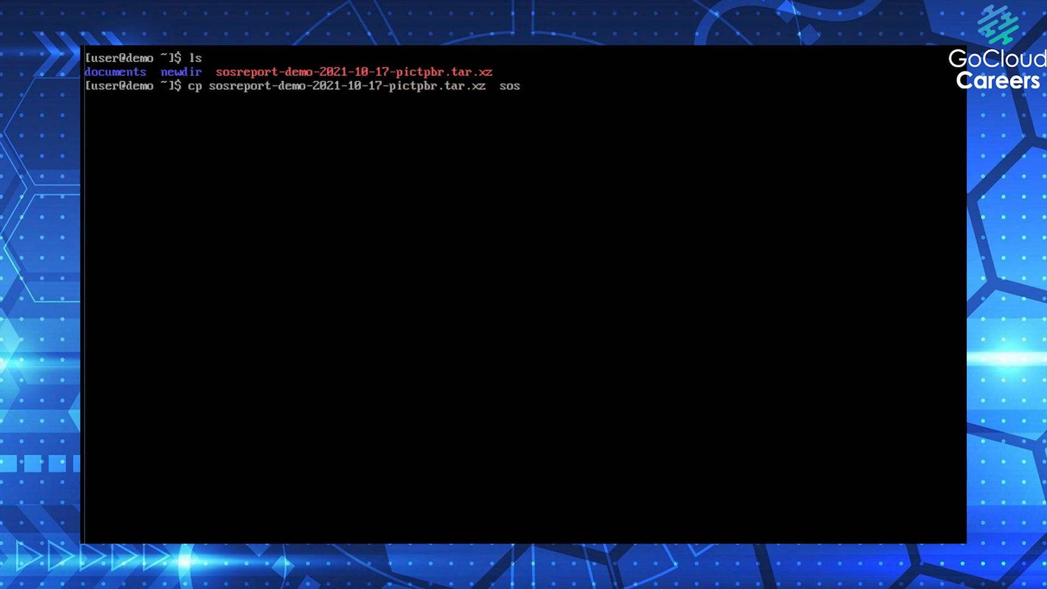
text(2.tar.xz)
text(l)
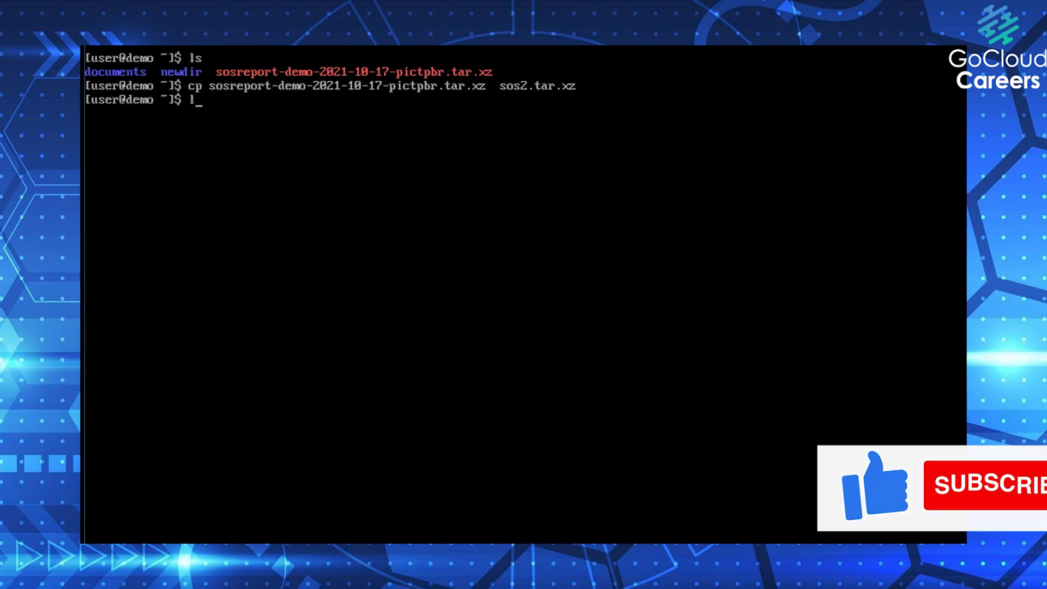
key(Return)
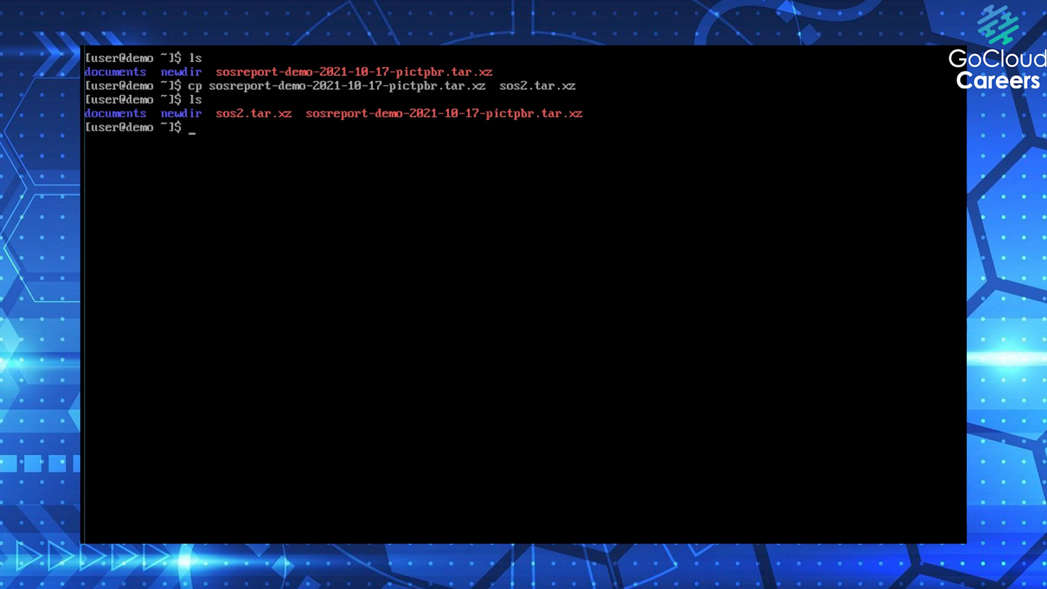
text(top)
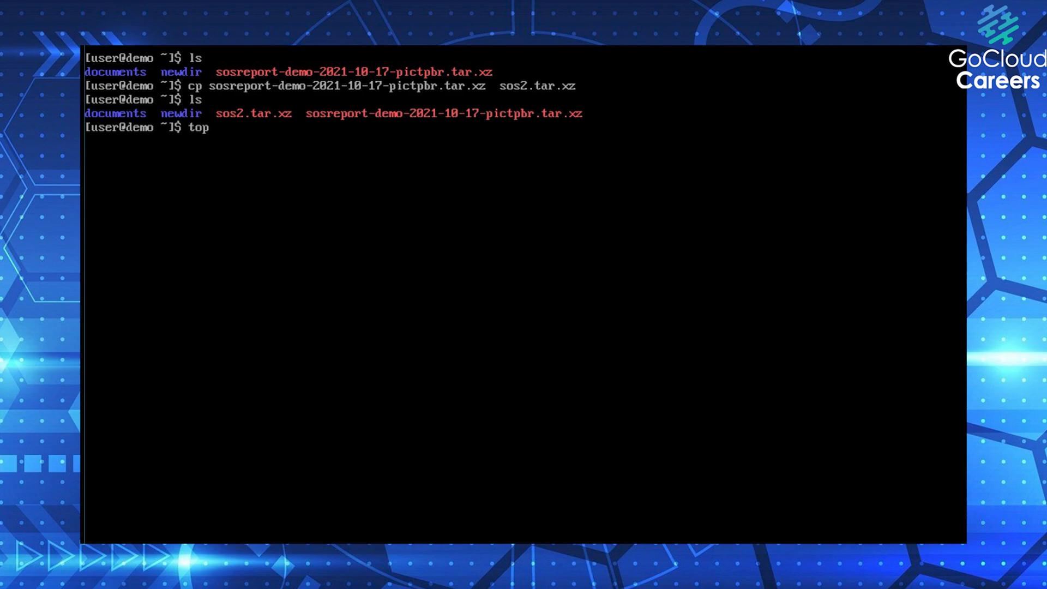
key(Return)
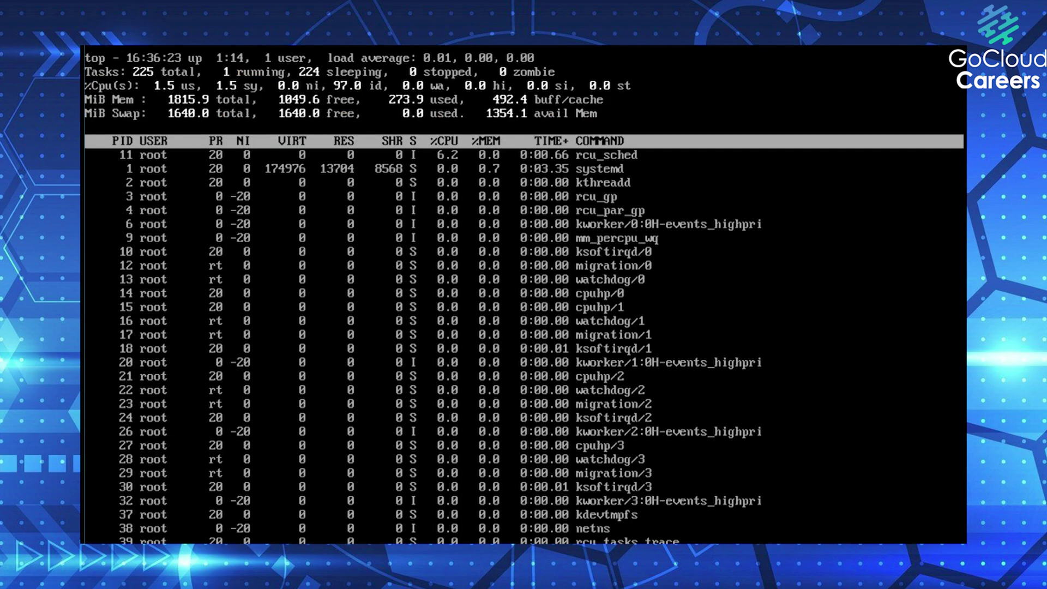